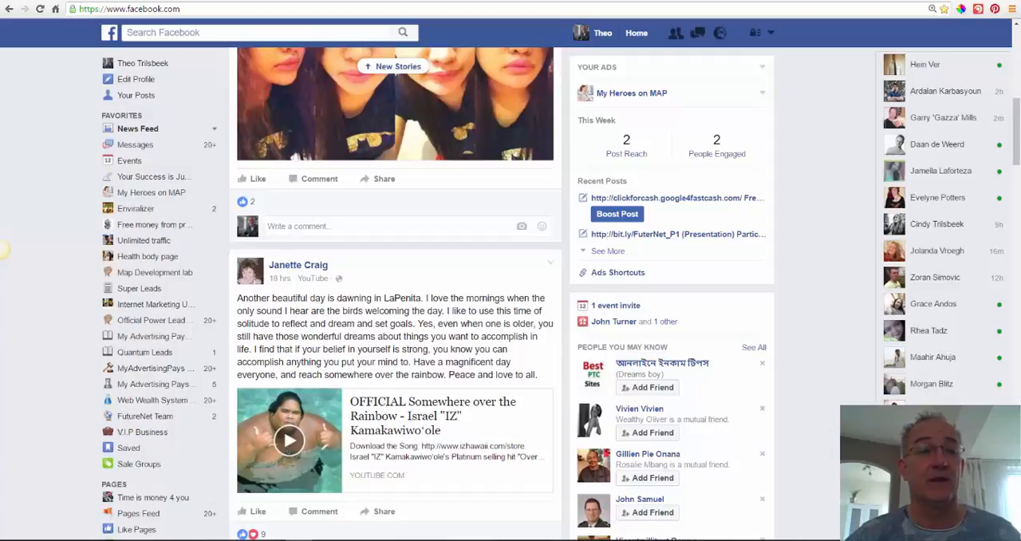
Step: Like a feed photo, then post 'If anyone can, Future rocks can.' with a changed link-preview image
left_click(257, 178)
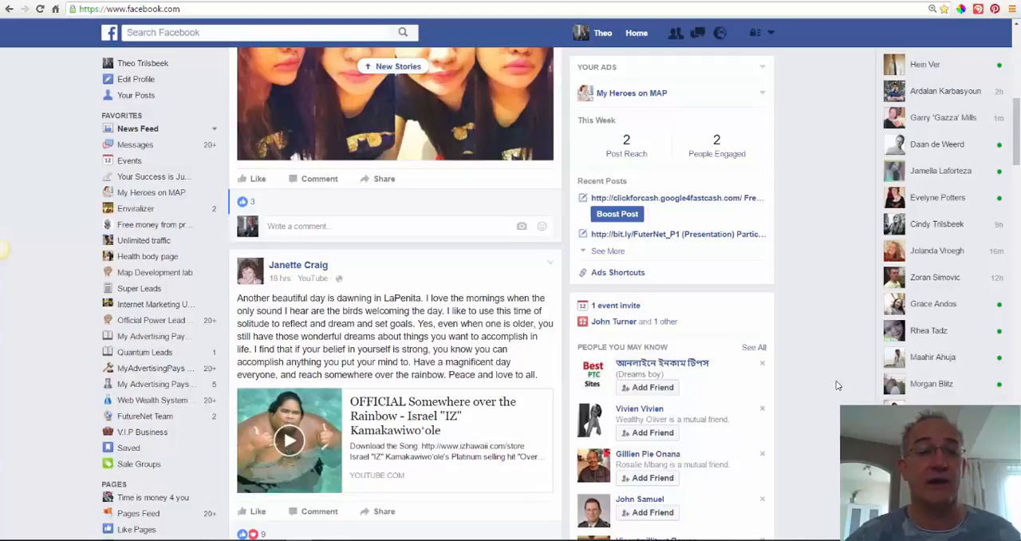
mouse_move(447, 285)
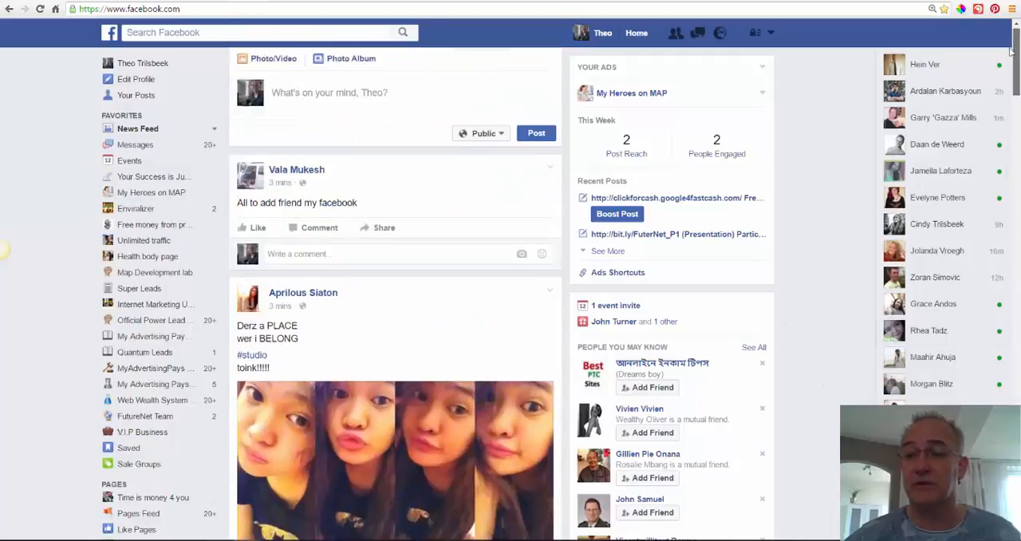
left_click(329, 92)
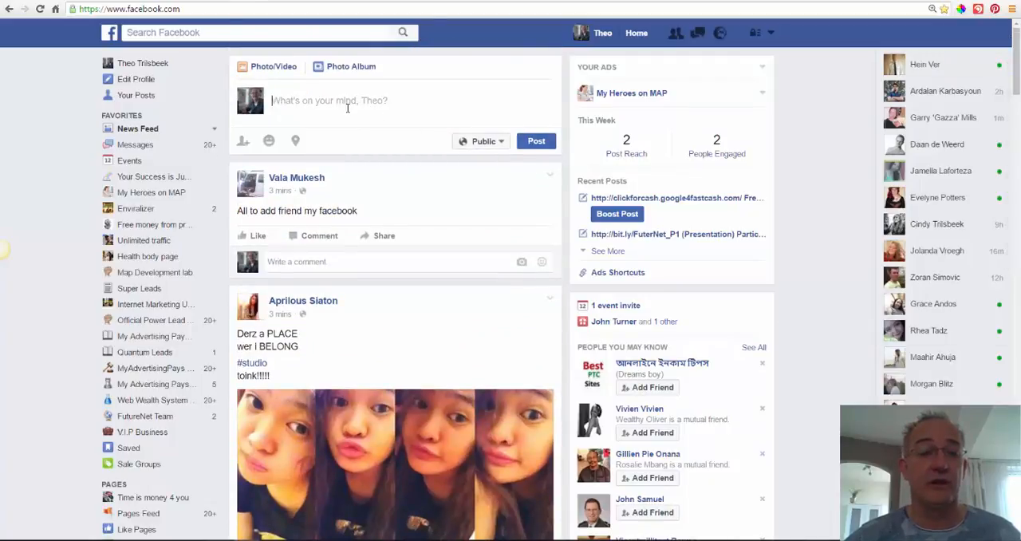
type("If anyone can, Future rocks can. http://future-explained-info.google4fastcash.com")
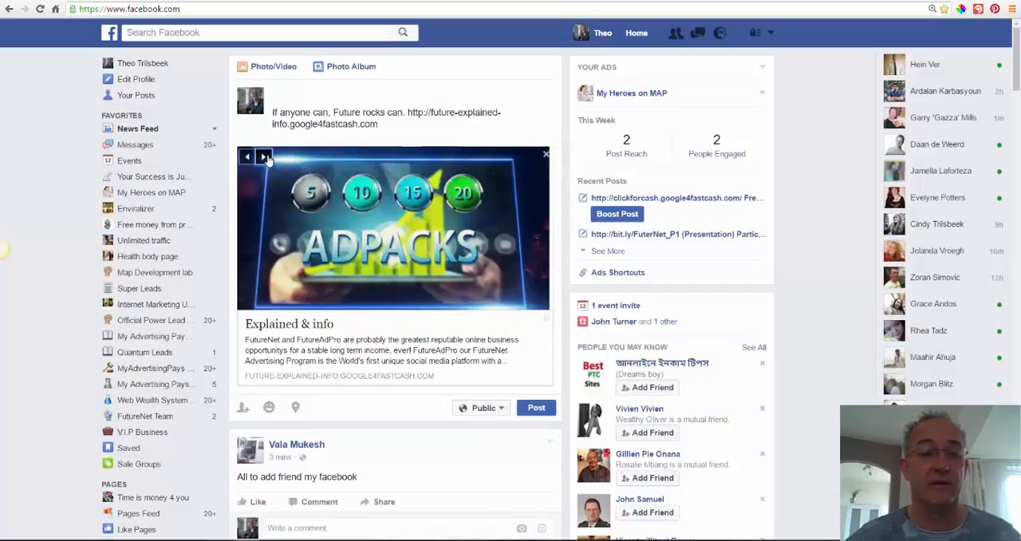
left_click(263, 157)
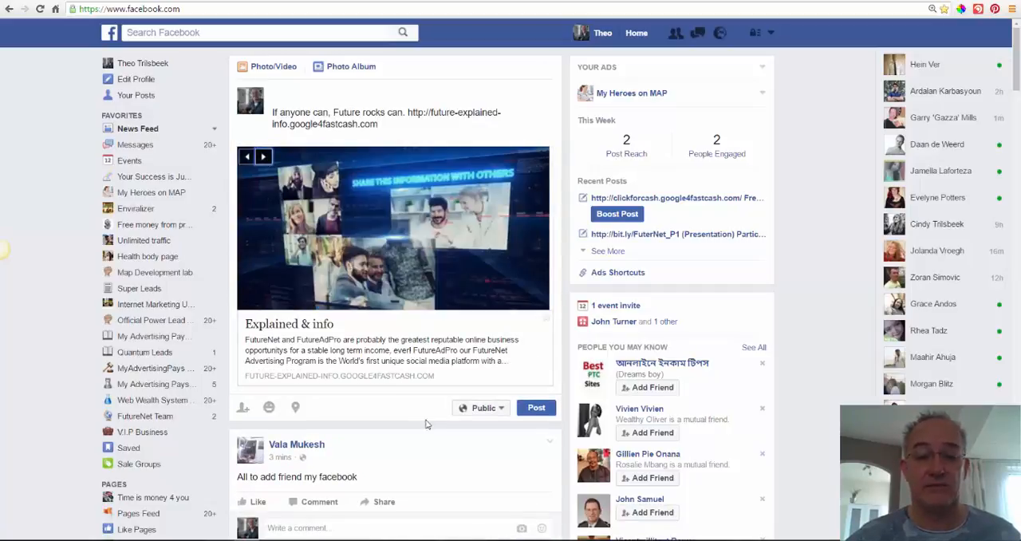
left_click(536, 408)
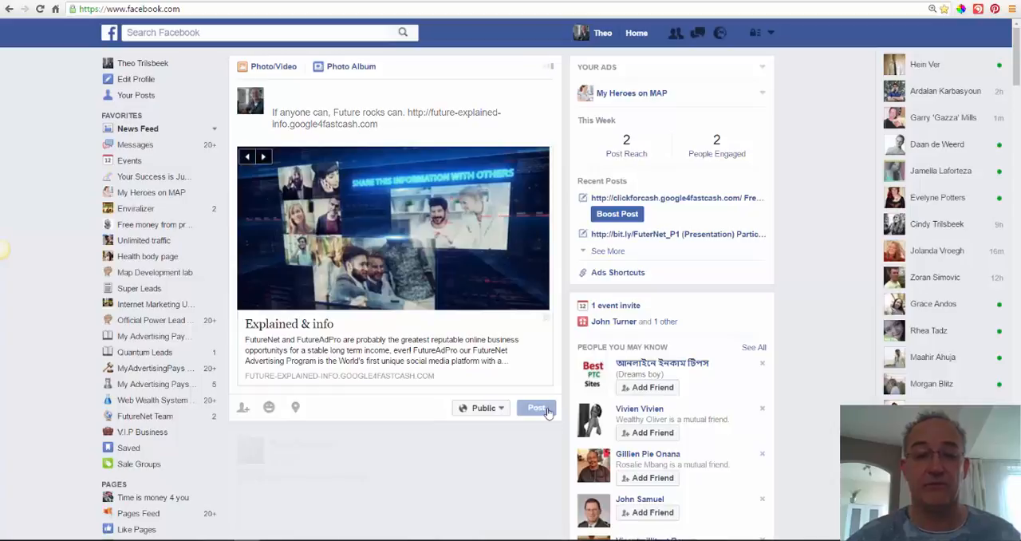
left_click(536, 408)
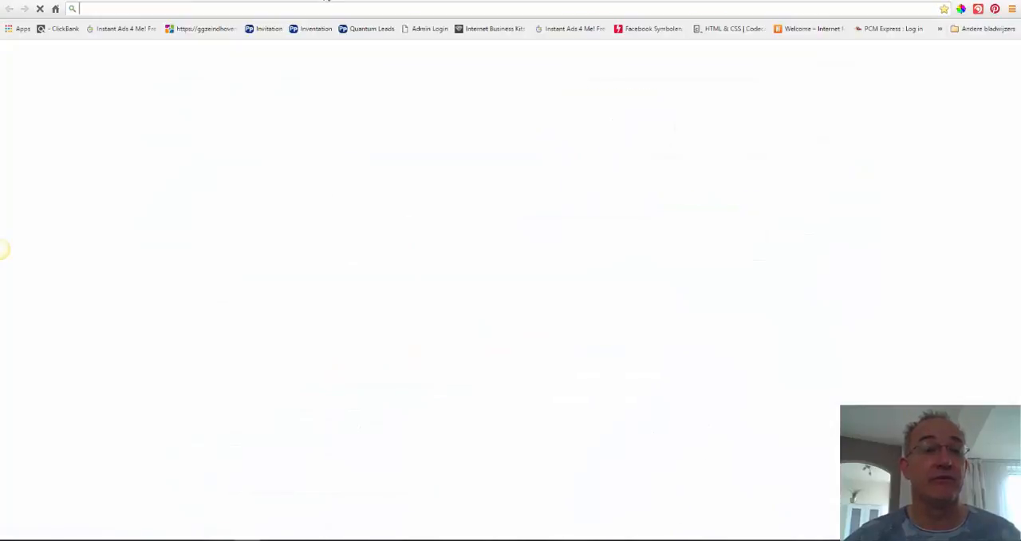
Step: Load futurenet.club from the FutureNet.Club address-bar suggestion
type("futurenet.club")
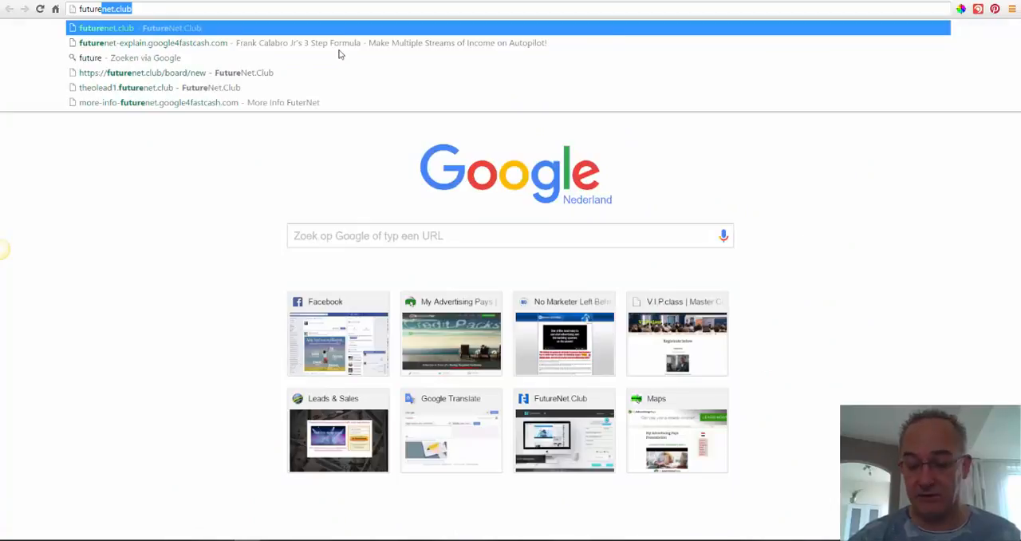
left_click(106, 27)
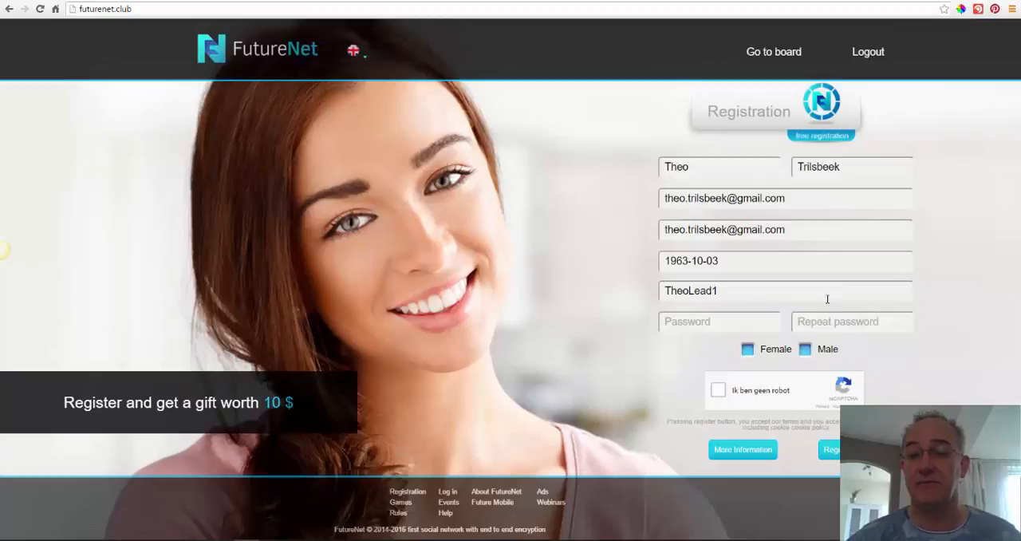
mouse_move(674, 160)
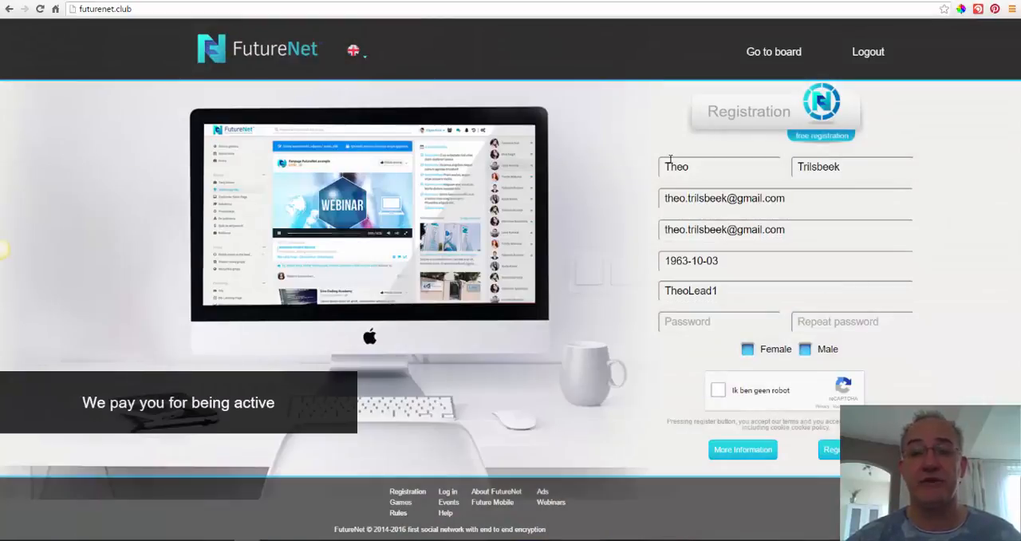
mouse_move(731, 298)
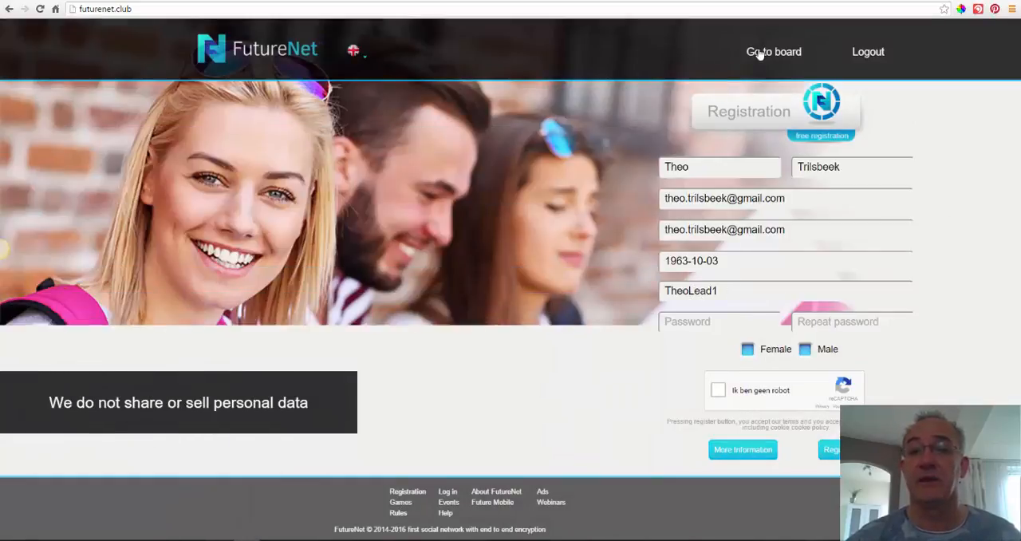
Step: Go to the member board, then enter the business back-office area
left_click(773, 52)
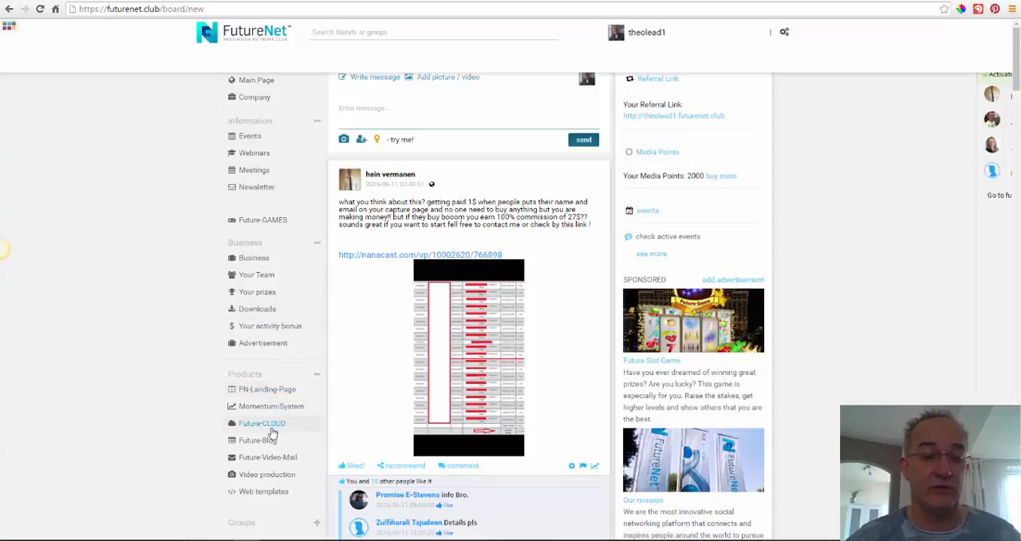
mouse_move(257, 309)
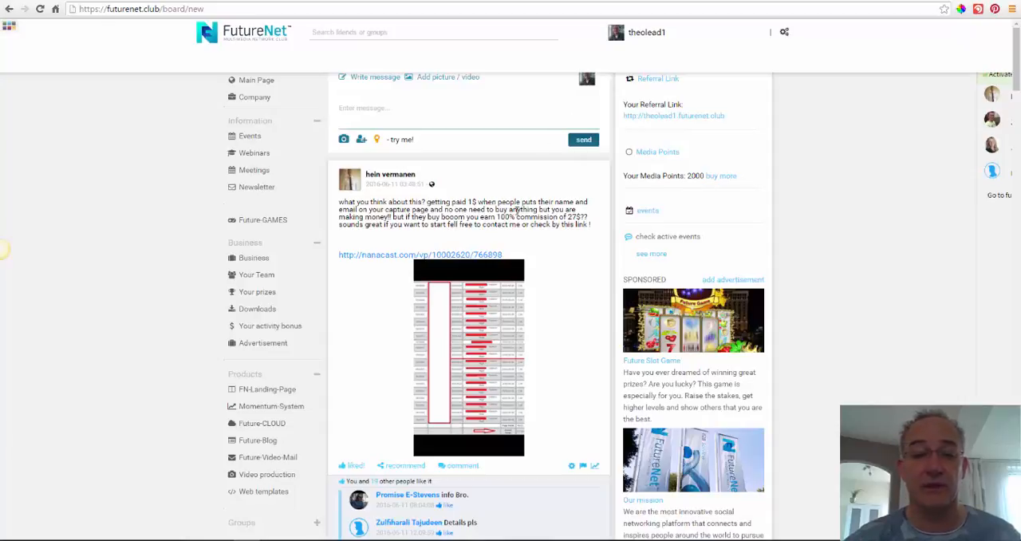
mouse_move(675, 198)
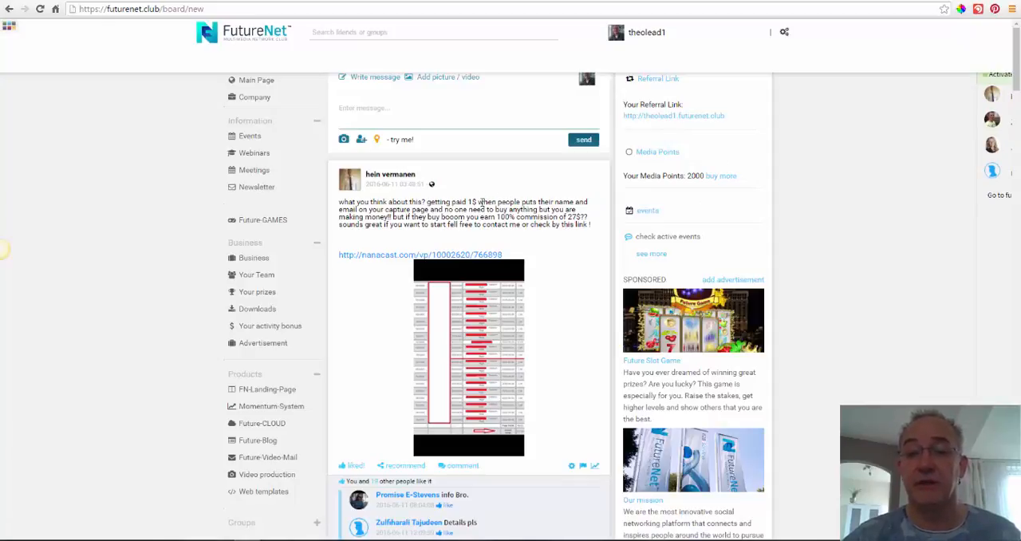
mouse_move(696, 190)
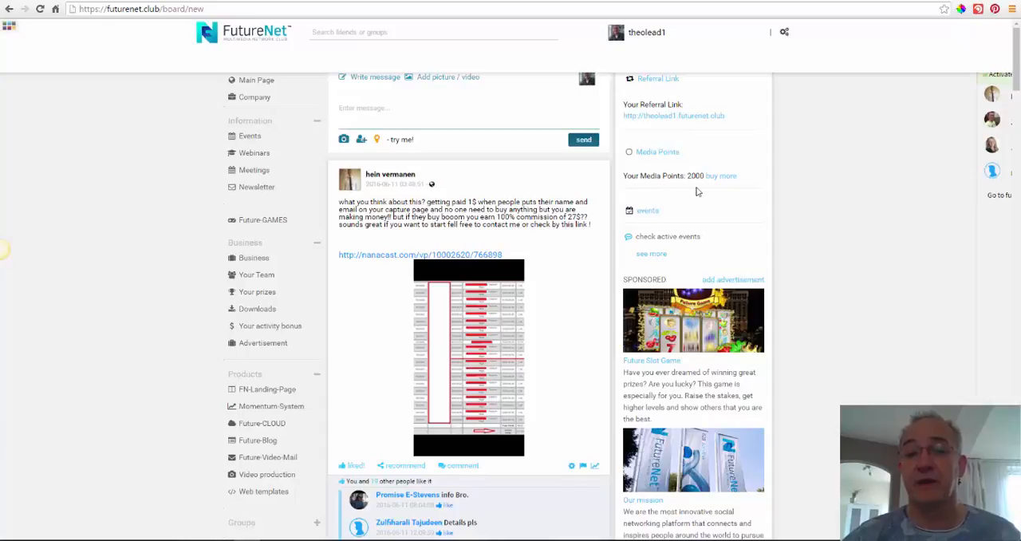
mouse_move(698, 188)
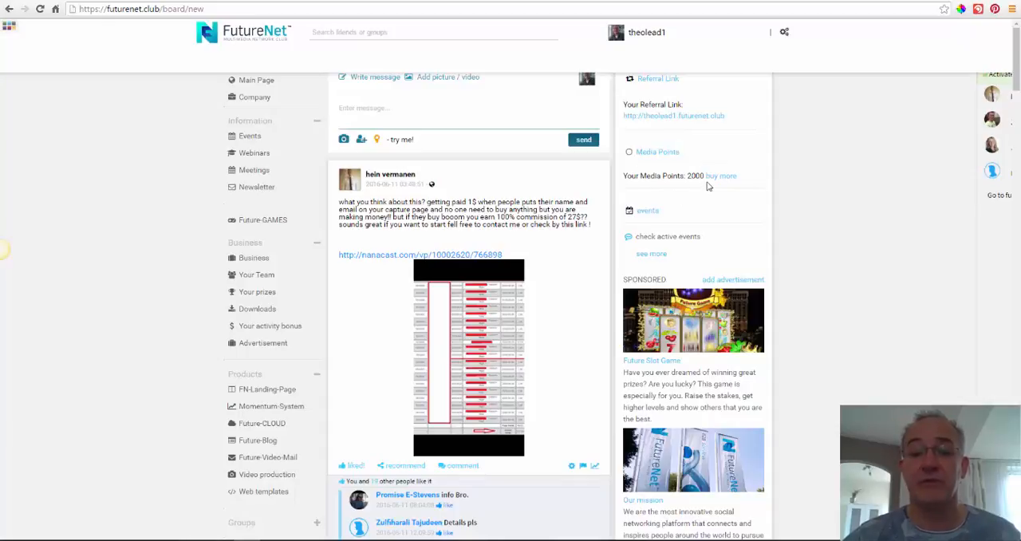
mouse_move(660, 187)
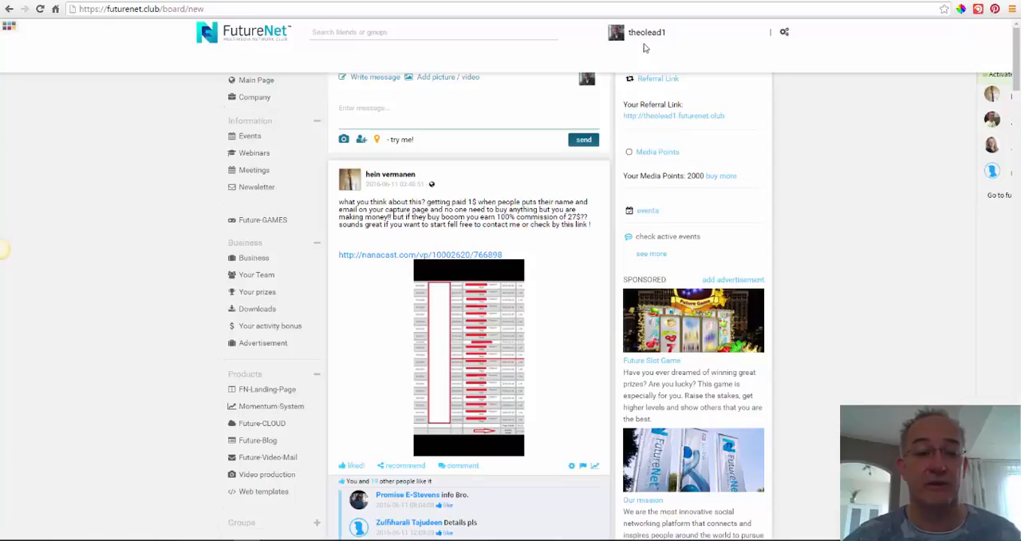
mouse_move(693, 190)
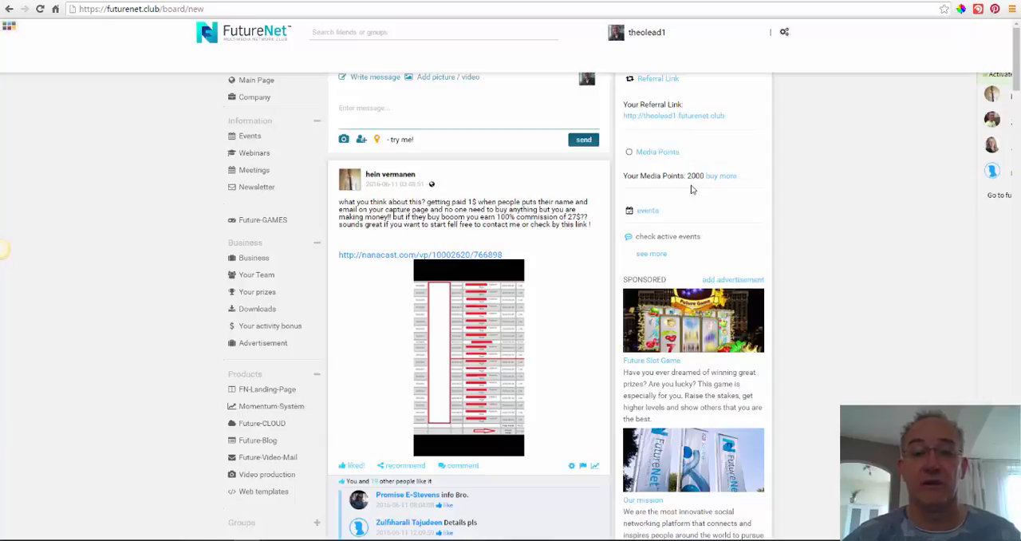
mouse_move(594, 214)
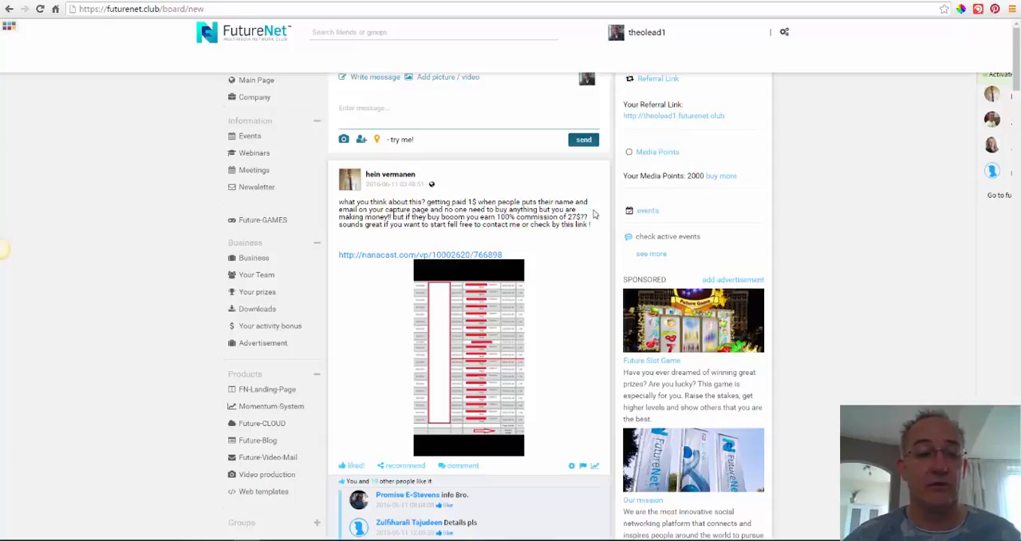
left_click(254, 257)
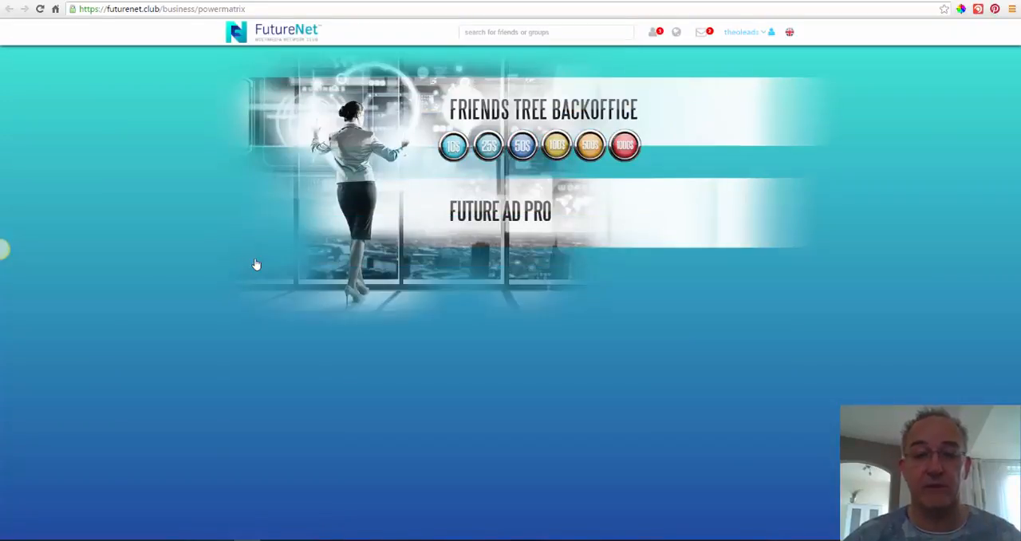
mouse_move(501, 213)
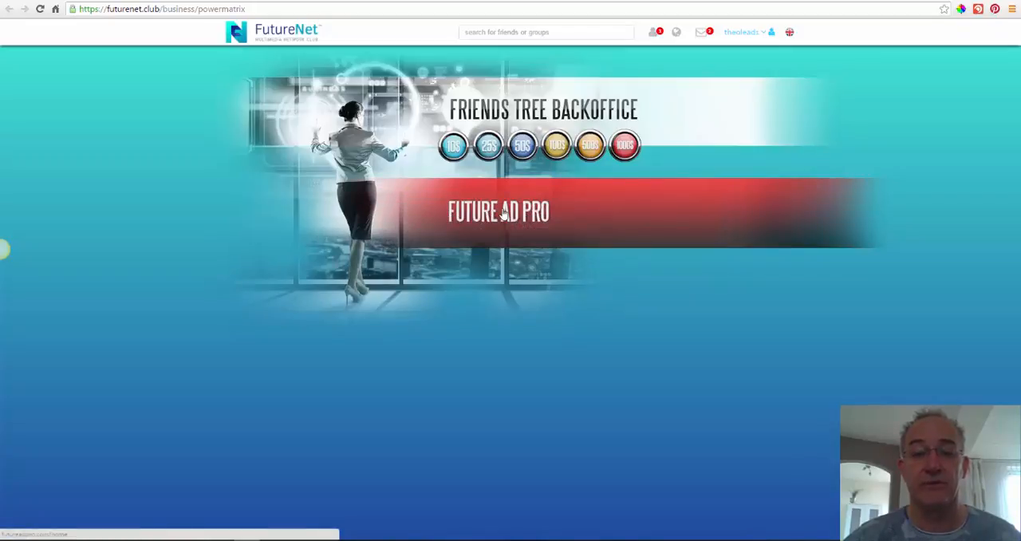
Step: Open the Future Ad Pro banner and submit the account login details
left_click(498, 212)
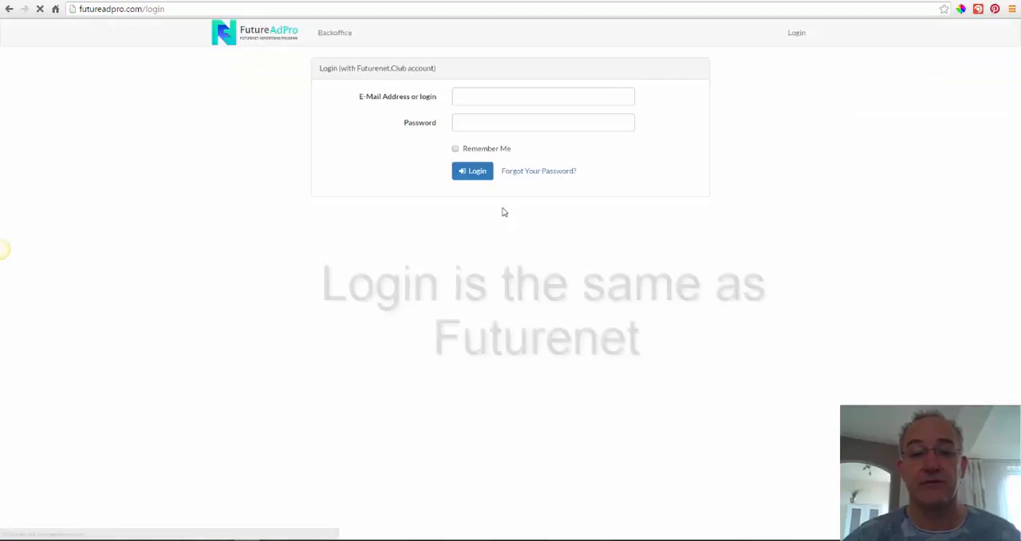
left_click(472, 190)
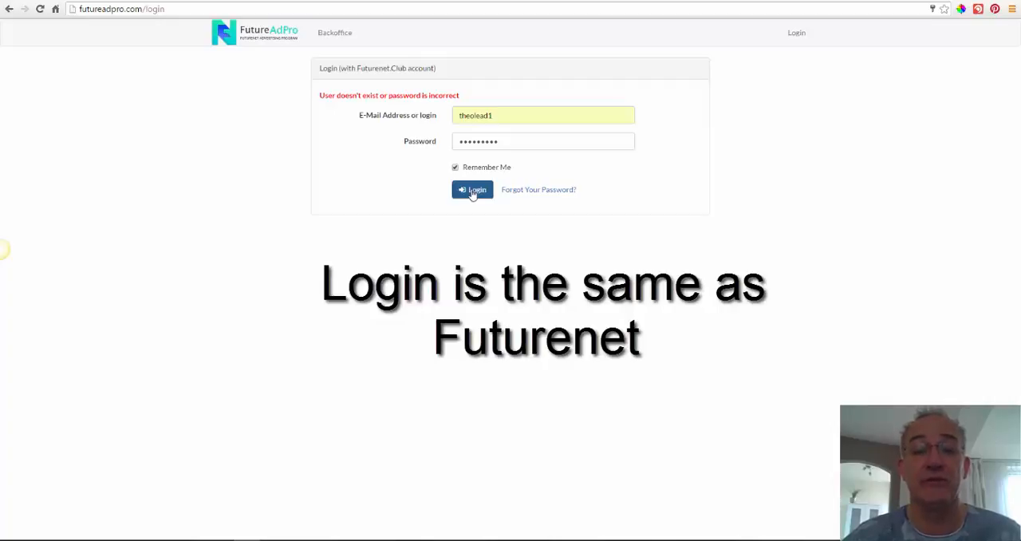
left_click(473, 189)
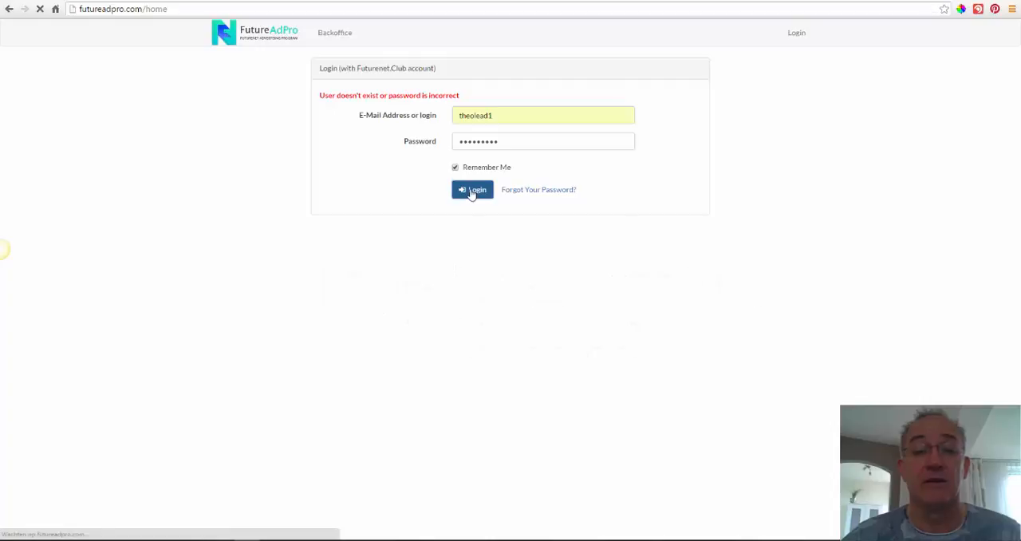
Step: Decline Chrome's save-password prompt ('Nooit') and switch the dashboard language to English
left_click(472, 189)
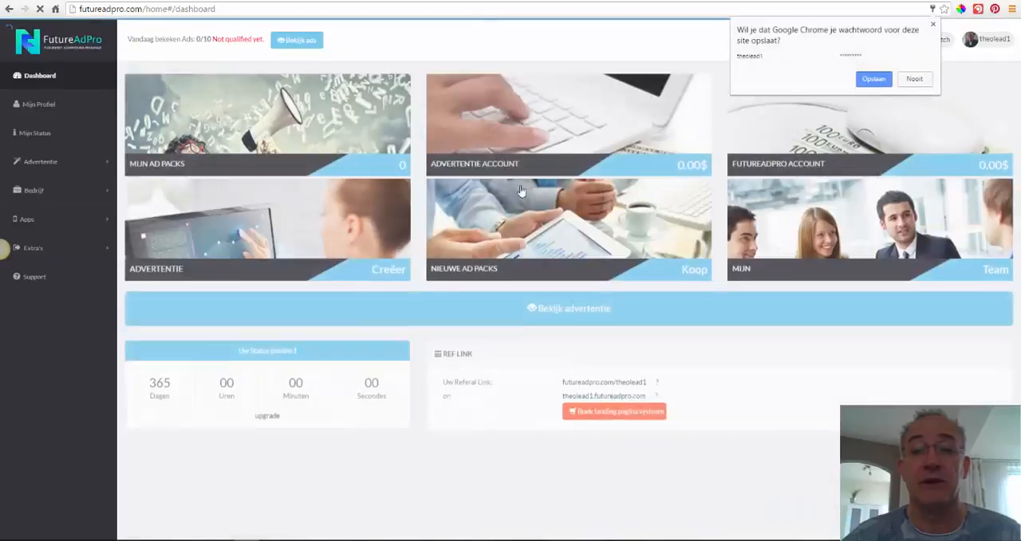
left_click(914, 79)
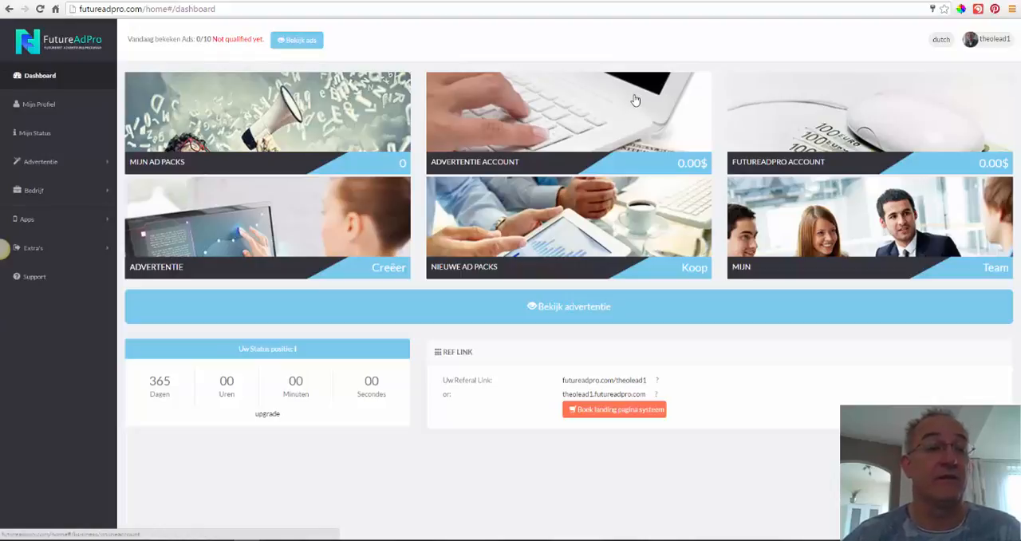
mouse_move(602, 123)
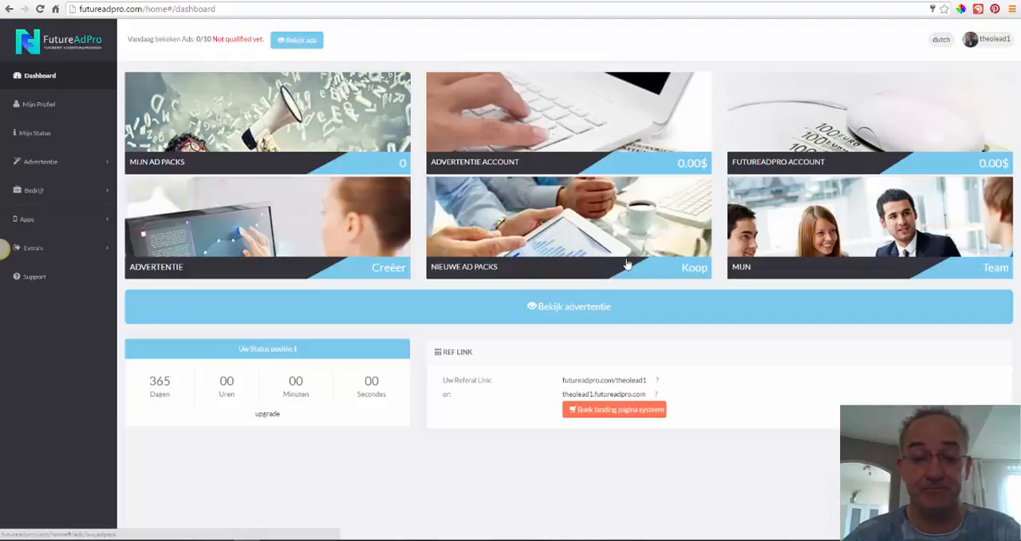
mouse_move(448, 312)
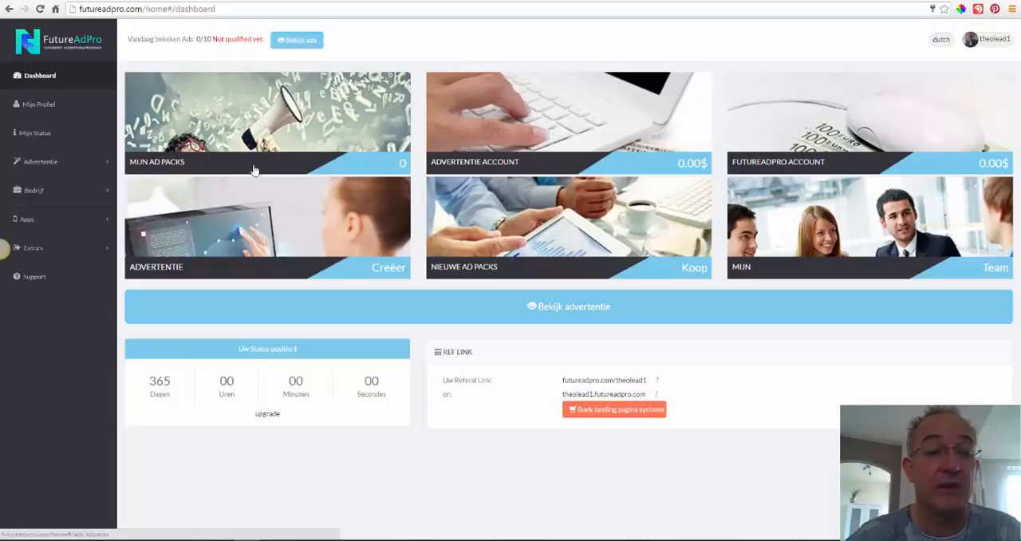
mouse_move(450, 260)
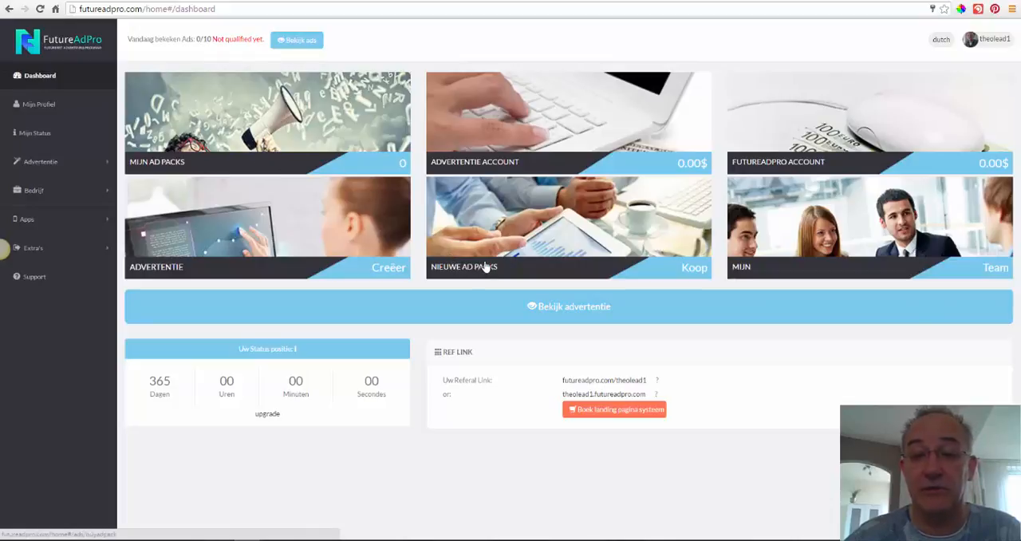
left_click(940, 39)
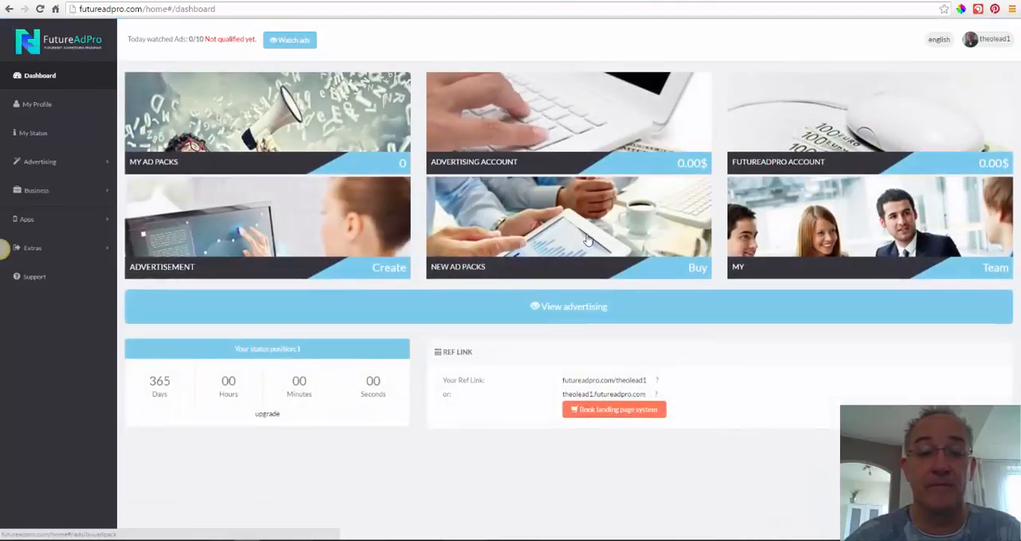
mouse_move(467, 274)
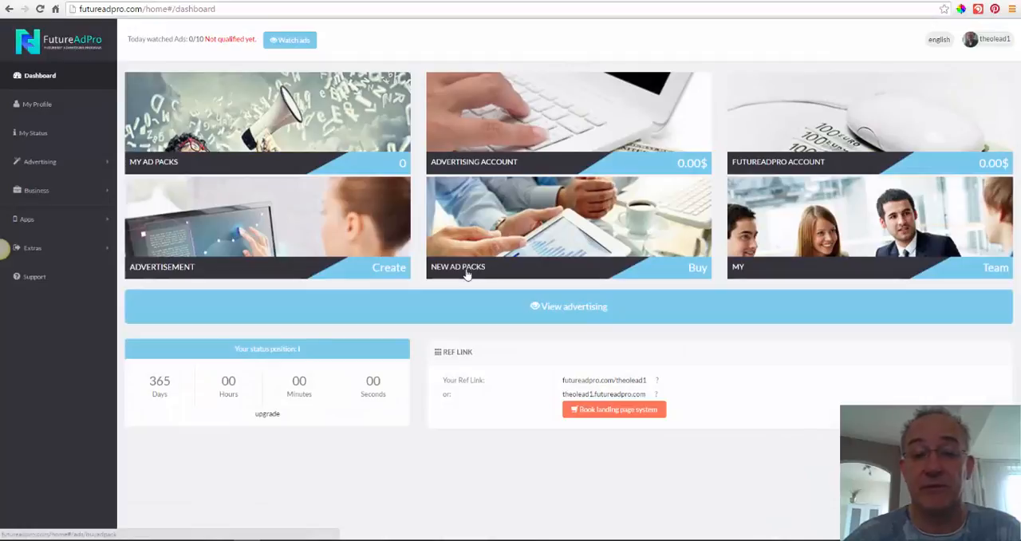
mouse_move(691, 270)
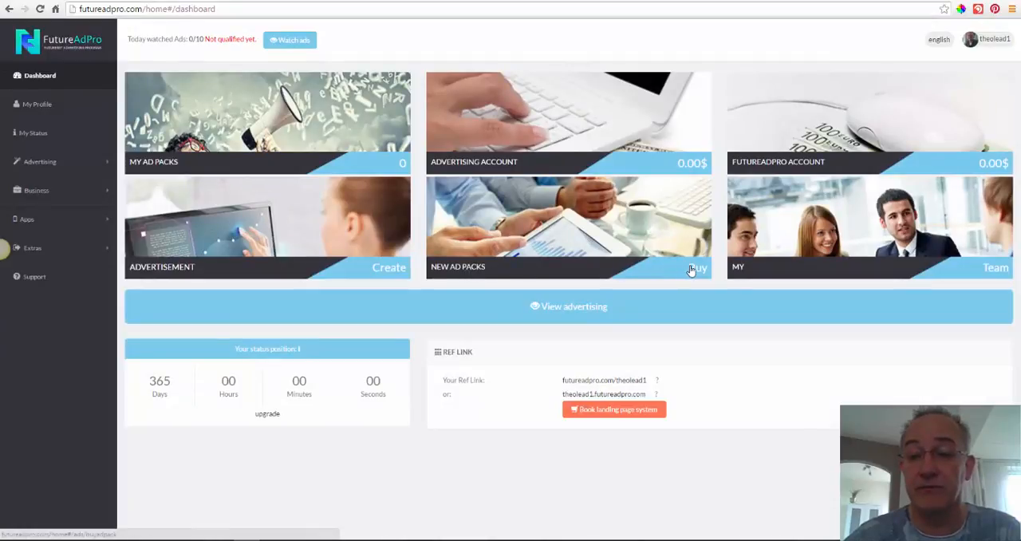
Step: Order 2 new ad packs with Solid Trust Pay as the payment method
left_click(696, 267)
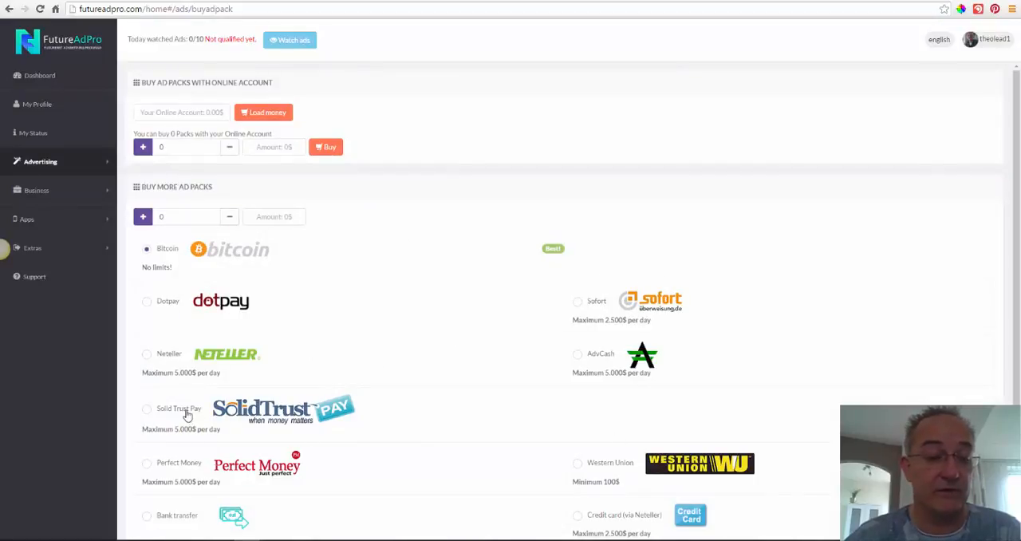
left_click(147, 409)
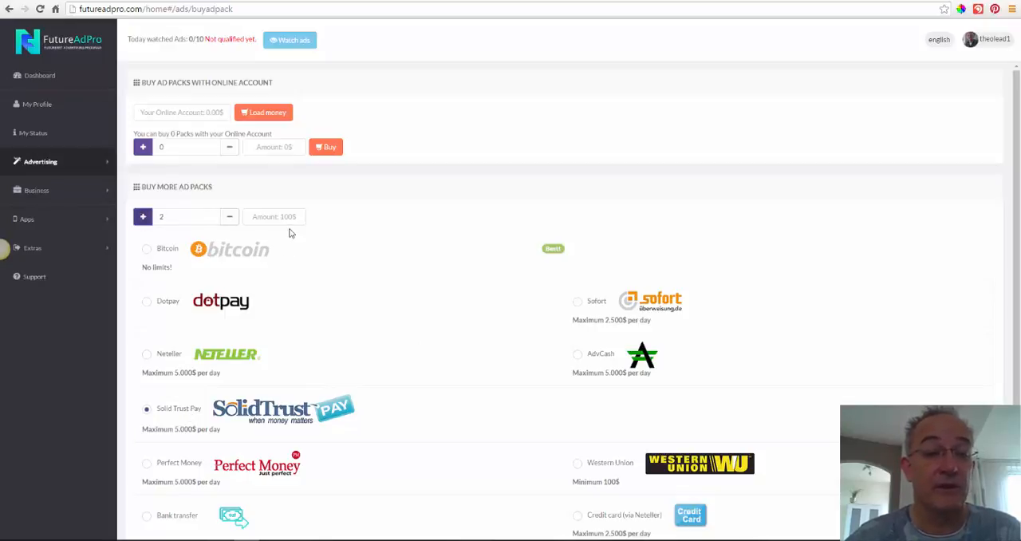
mouse_move(293, 236)
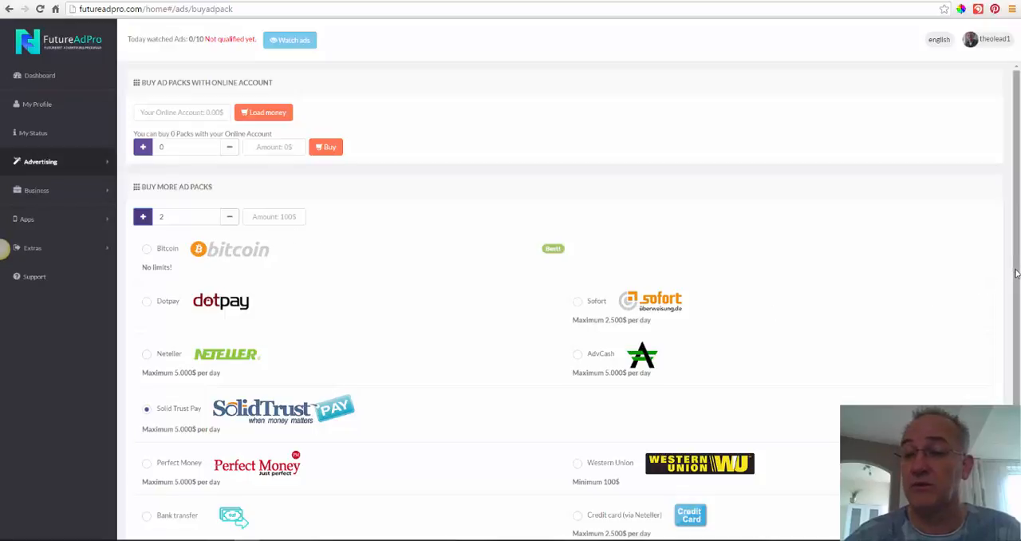
scroll("down", 3)
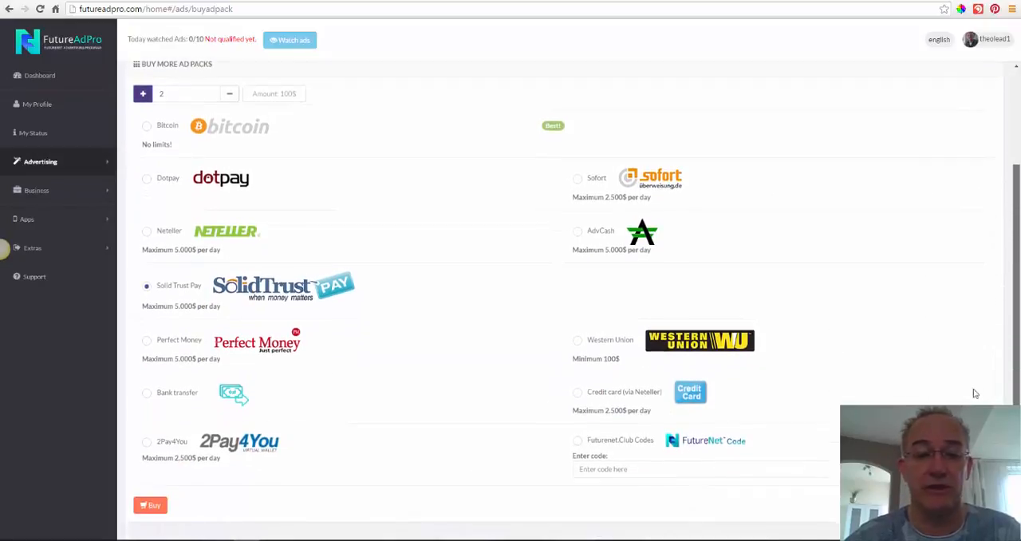
mouse_move(197, 489)
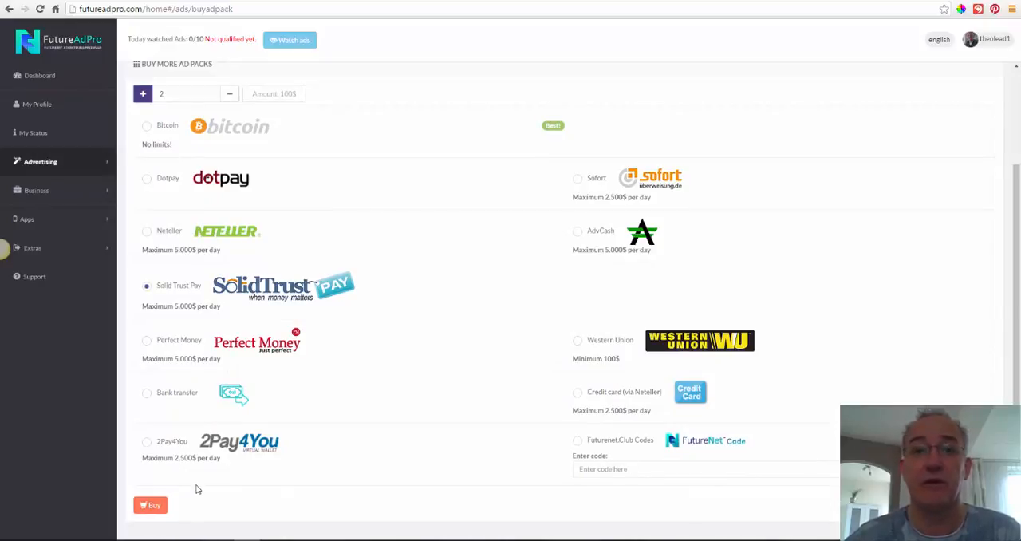
mouse_move(198, 507)
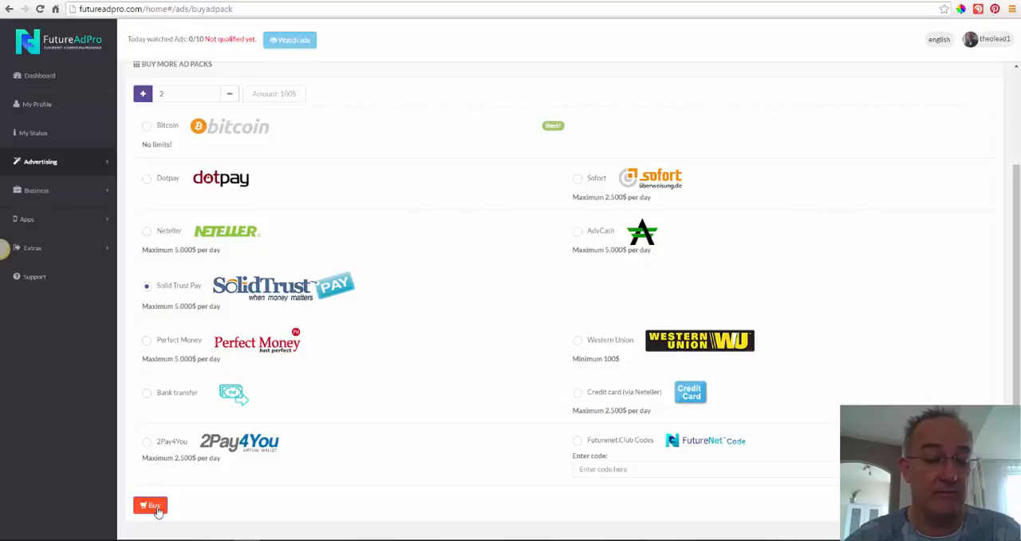
left_click(150, 506)
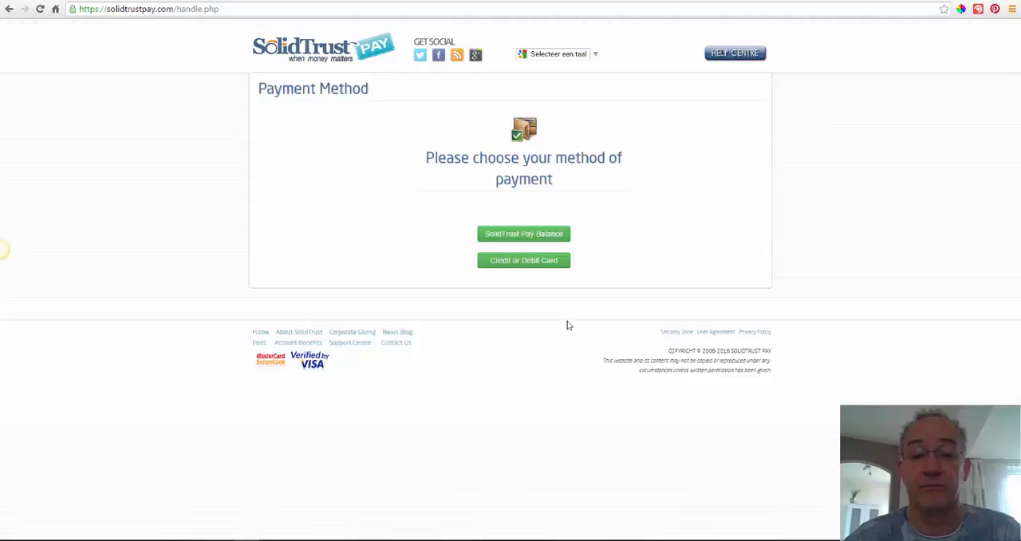
Step: Pay $102.92 from the Solid Trust Pay balance as purchase of services, purpose field cleared
left_click(523, 233)
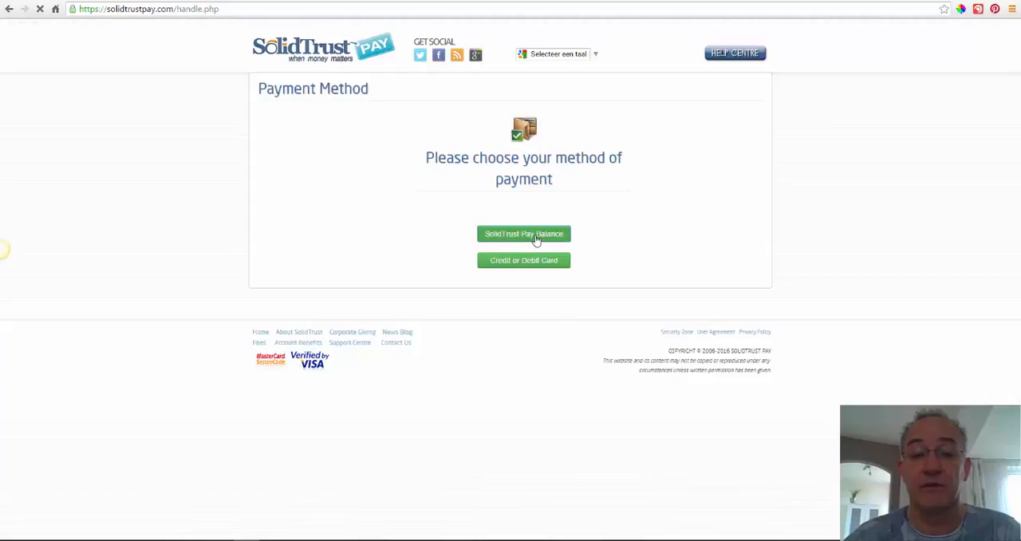
left_click(523, 234)
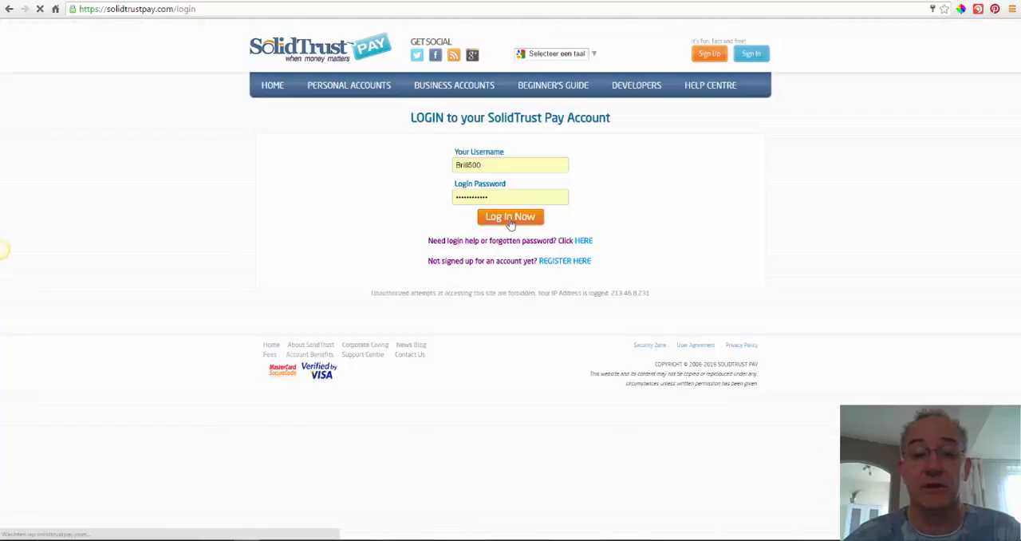
left_click(510, 216)
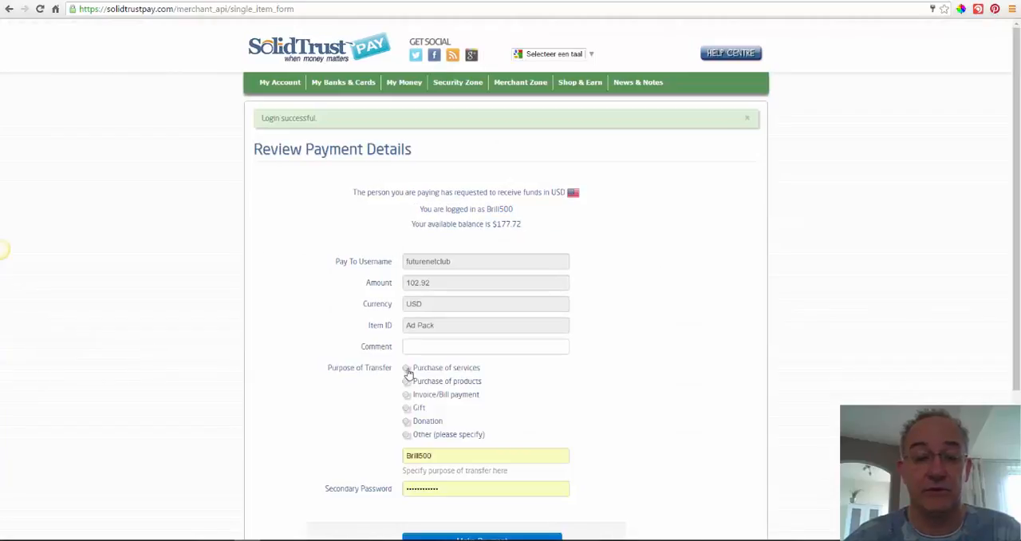
left_click(407, 368)
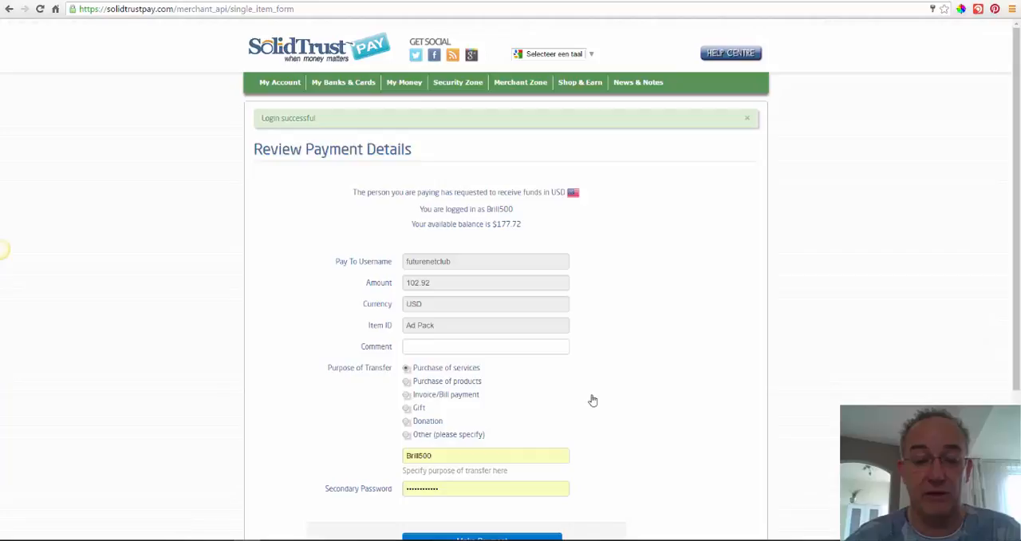
scroll("down", 3)
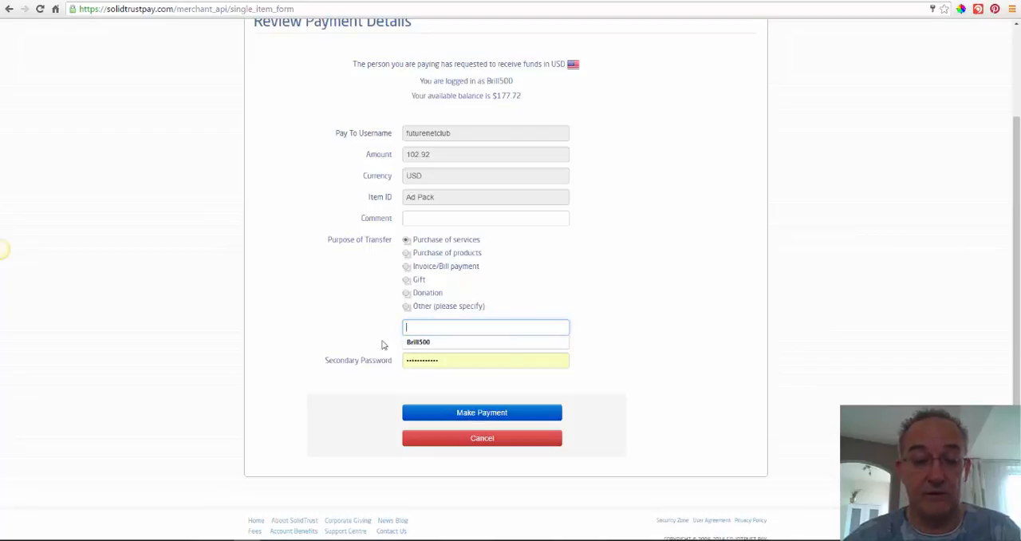
left_click(486, 359)
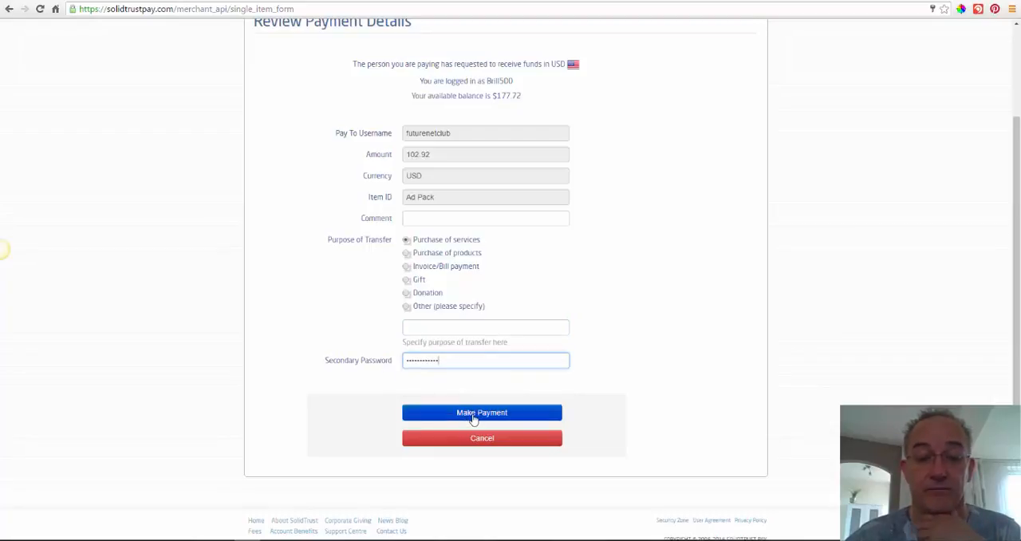
left_click(482, 413)
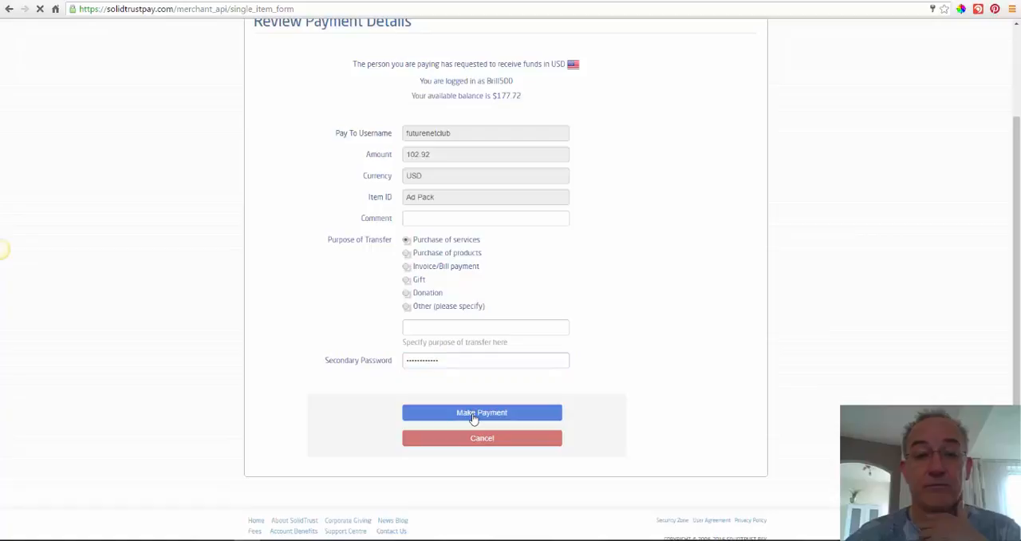
left_click(482, 413)
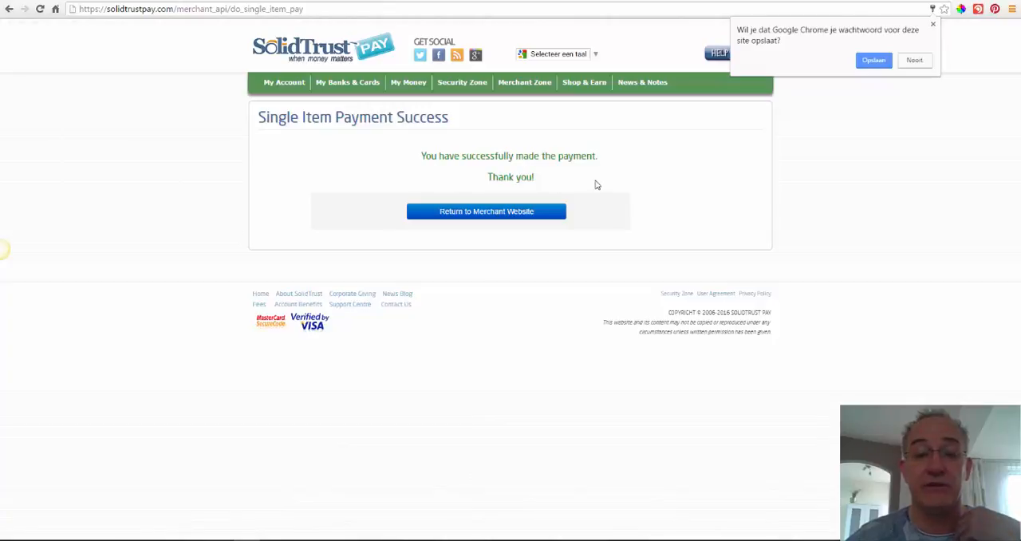
mouse_move(752, 118)
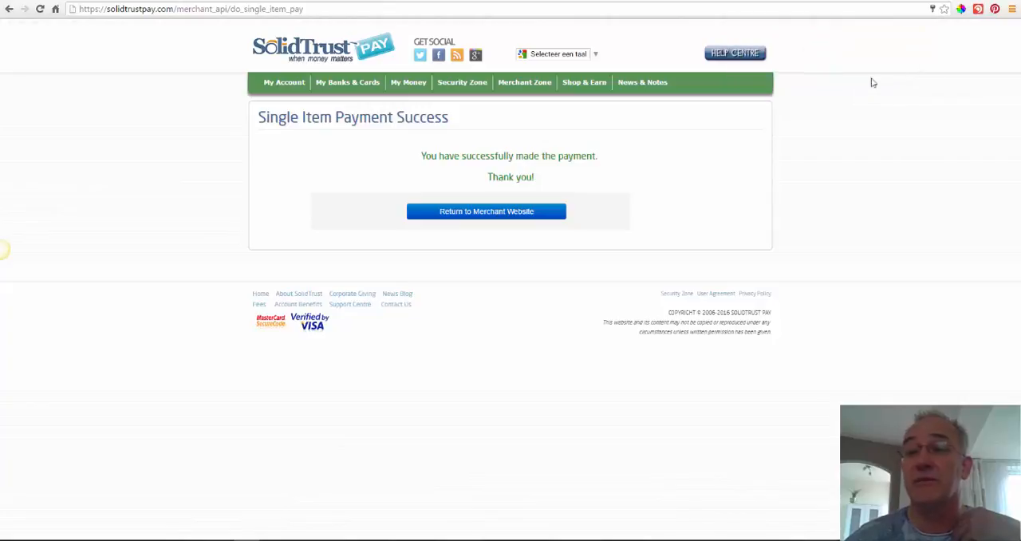
mouse_move(629, 169)
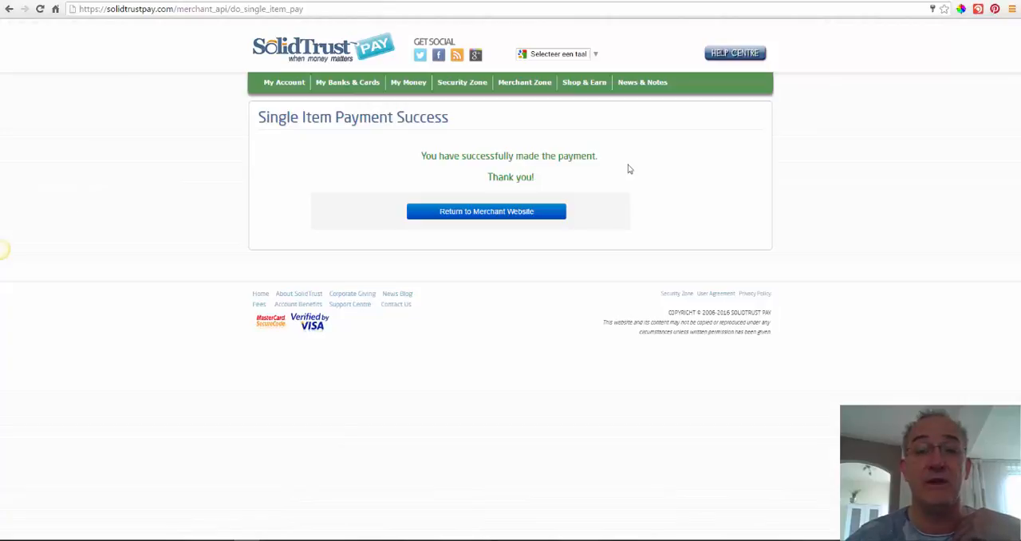
mouse_move(619, 175)
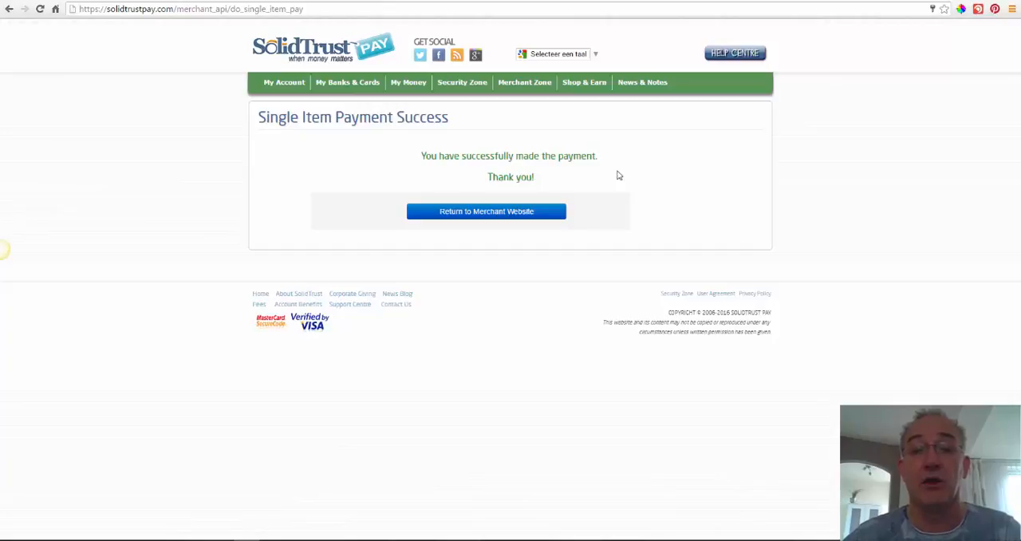
Step: Return to the merchant website from the Solid Trust Pay success page
left_click(486, 211)
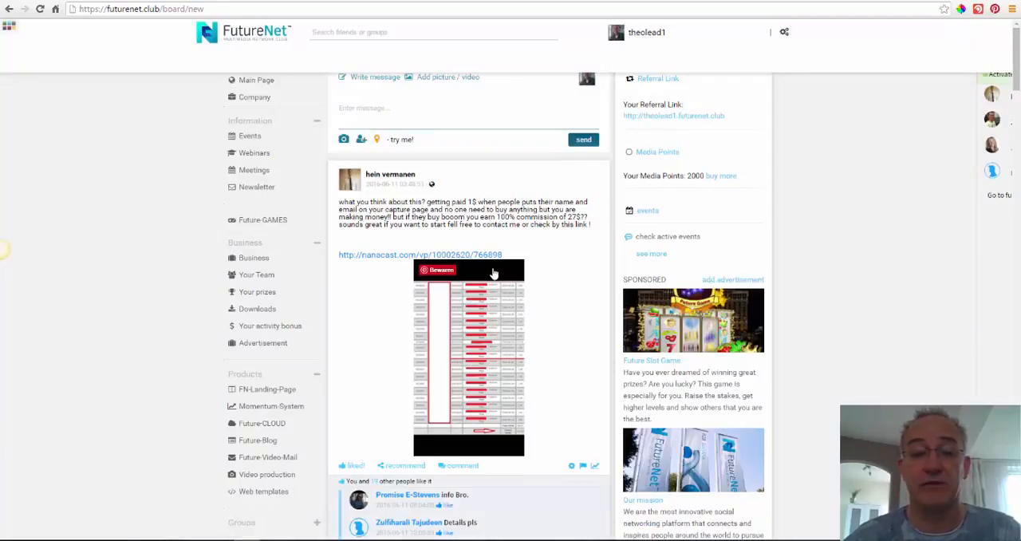
mouse_move(403, 297)
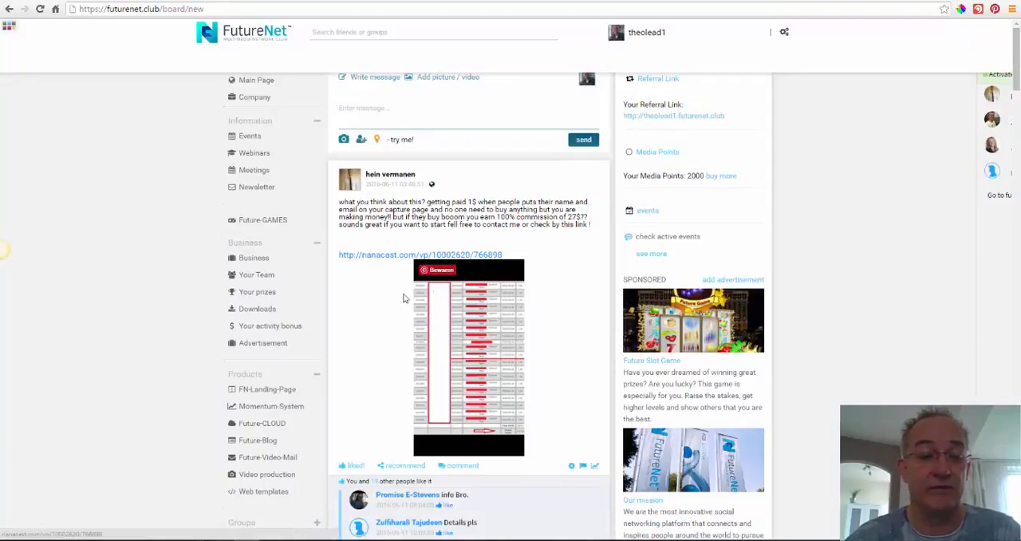
Step: Open 'Your activity bonus' under Business in the FutureNet sidebar
left_click(270, 325)
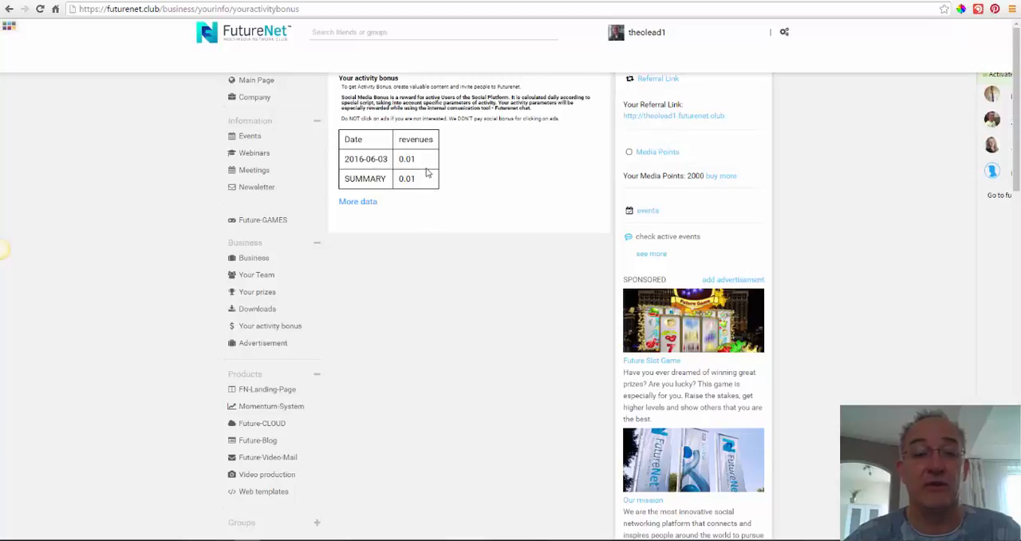
mouse_move(388, 275)
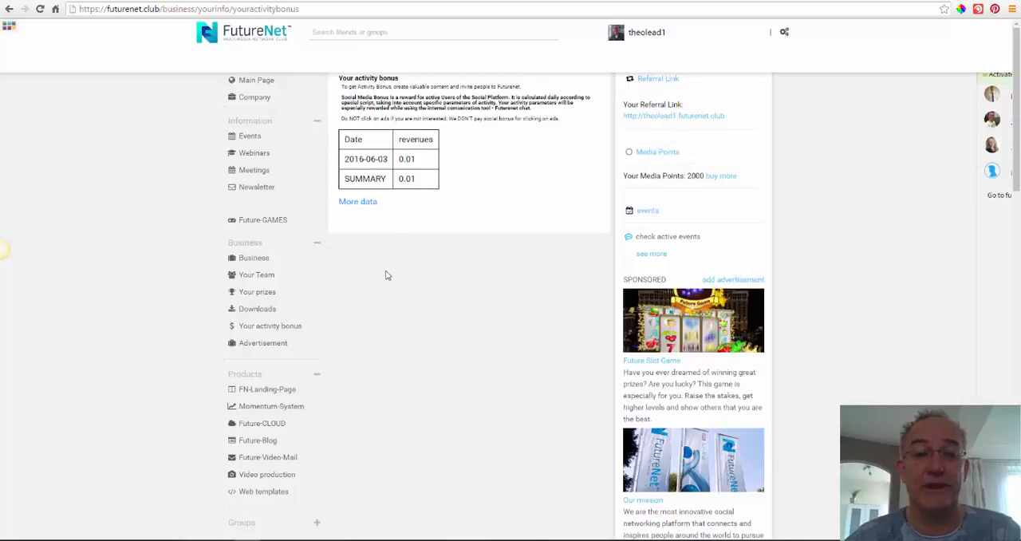
mouse_move(348, 306)
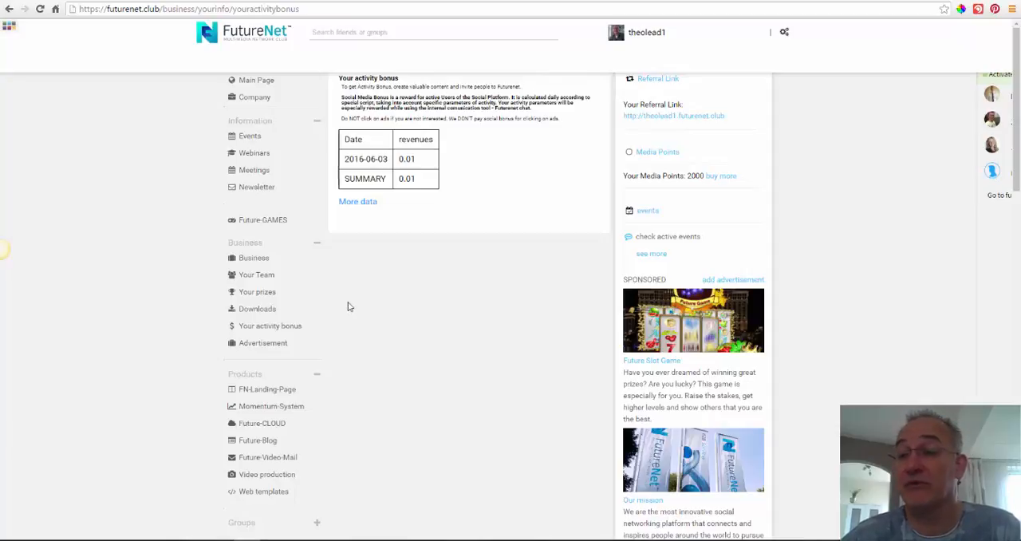
mouse_move(466, 325)
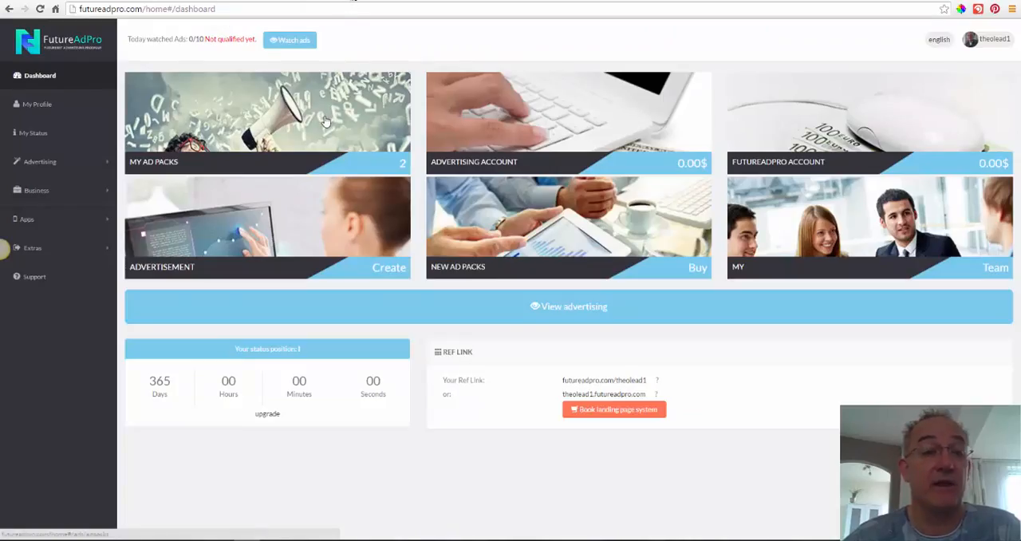
Step: Open the ad list and watch ads, including the IASO tea ad, closing each when finished
left_click(289, 40)
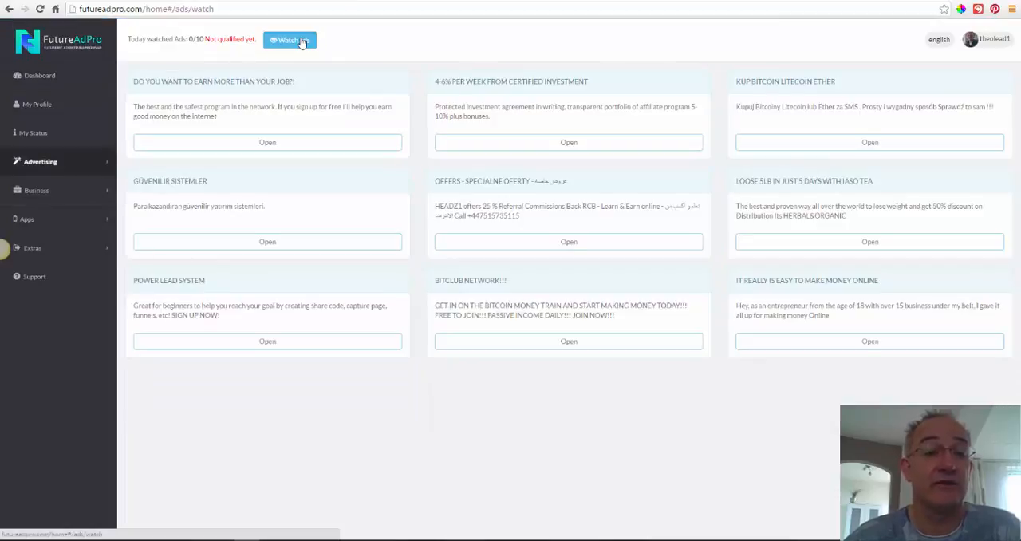
mouse_move(301, 87)
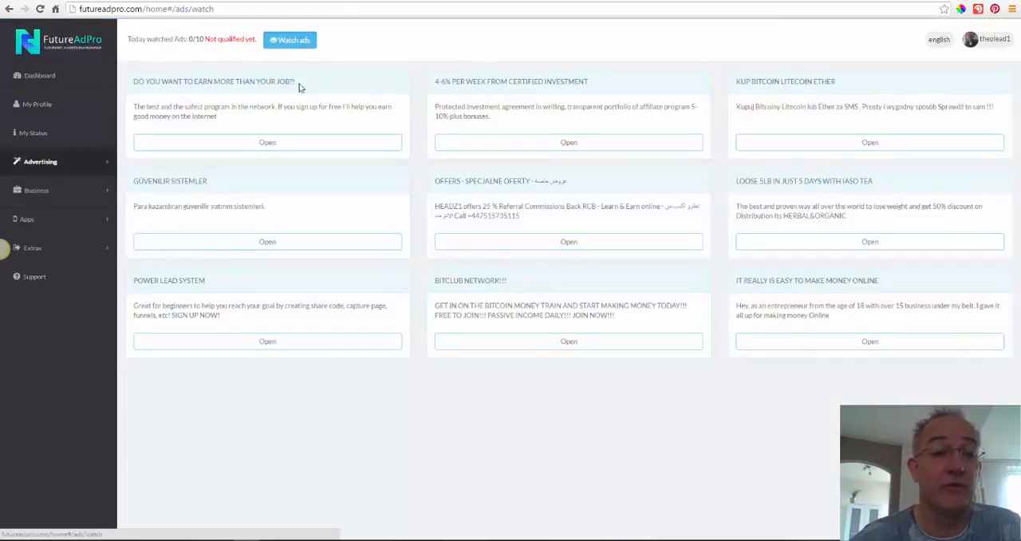
left_click(267, 142)
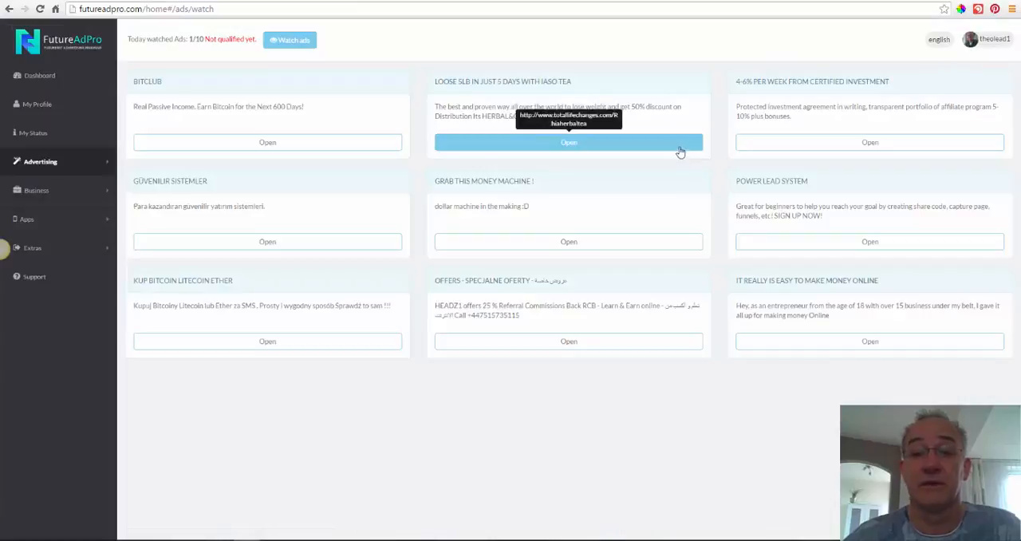
left_click(568, 142)
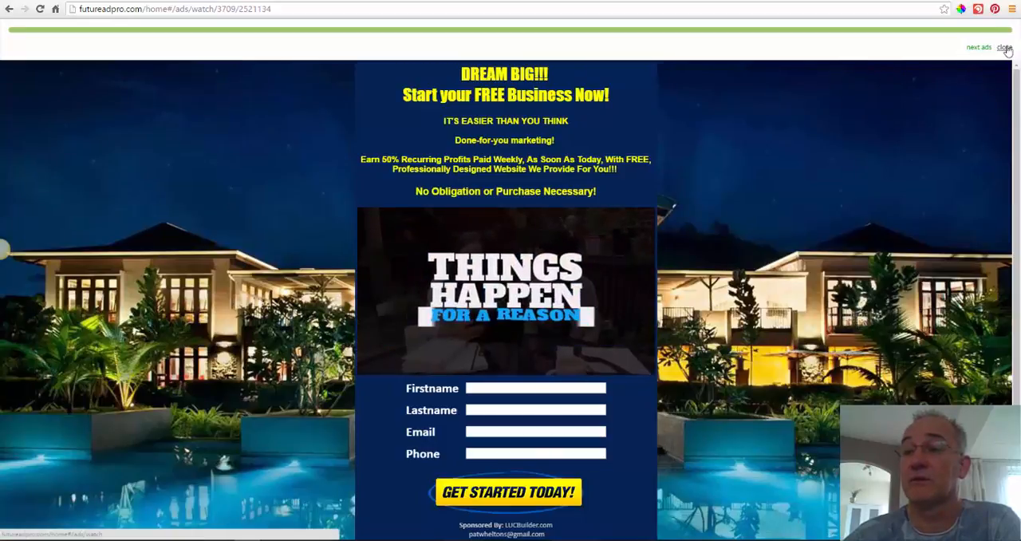
left_click(1005, 47)
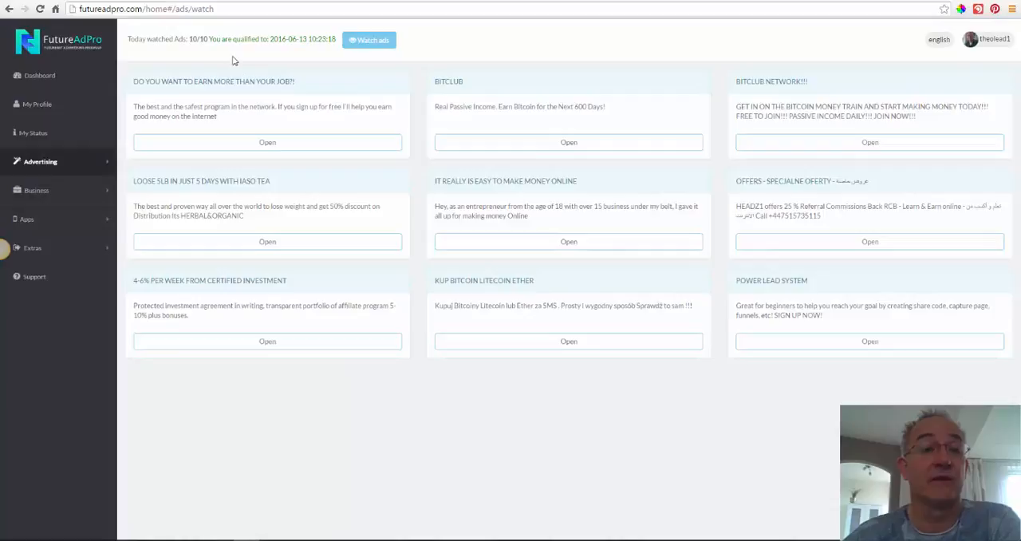
mouse_move(264, 48)
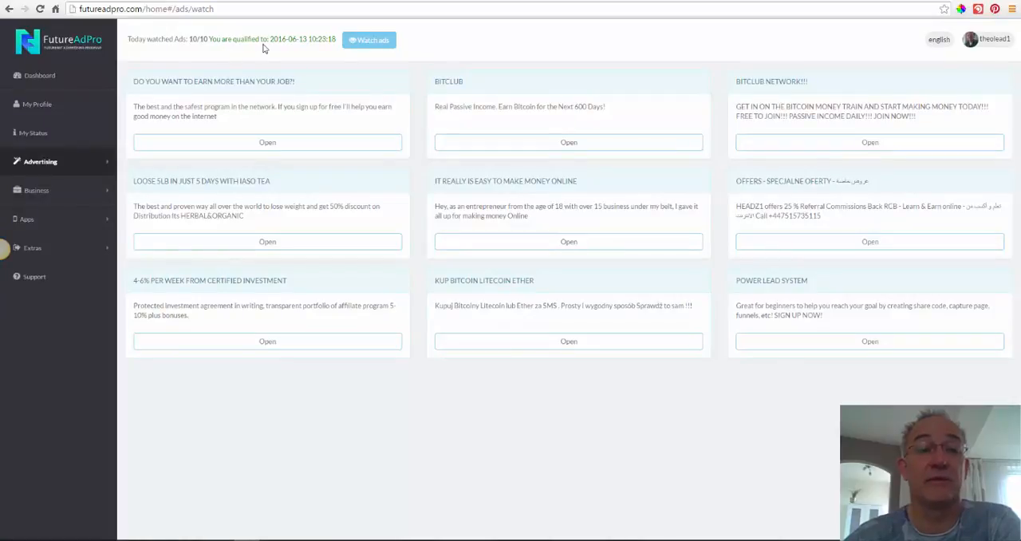
mouse_move(265, 53)
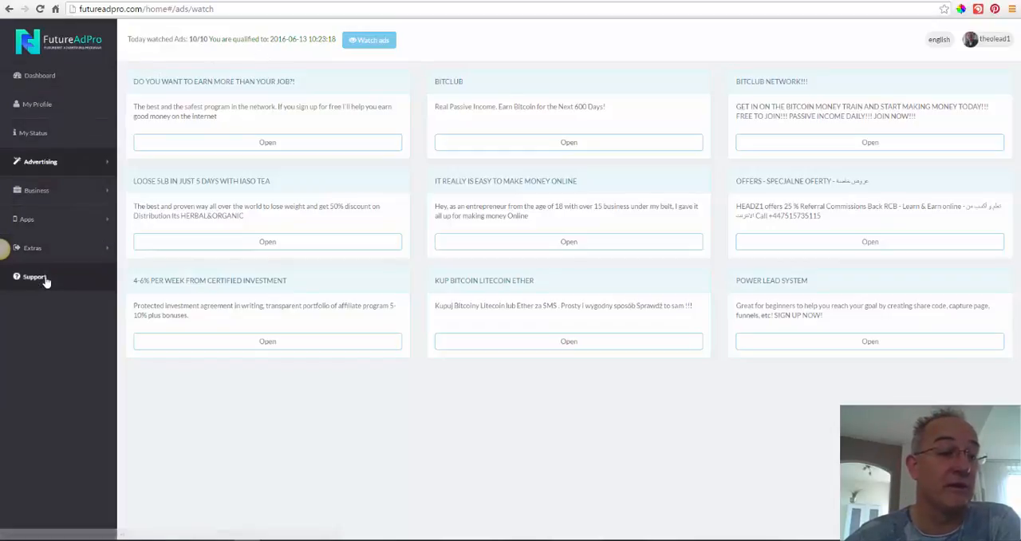
mouse_move(68, 75)
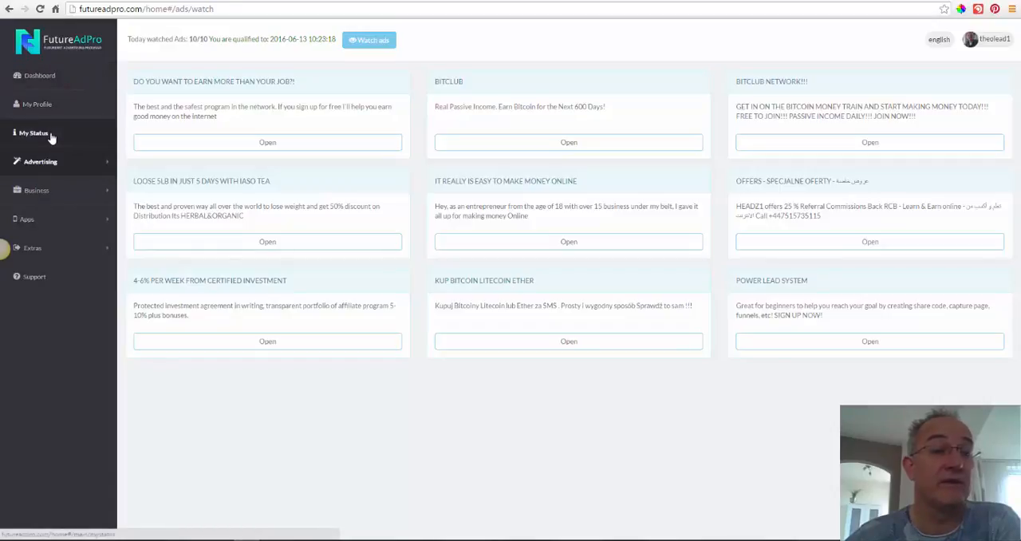
left_click(33, 133)
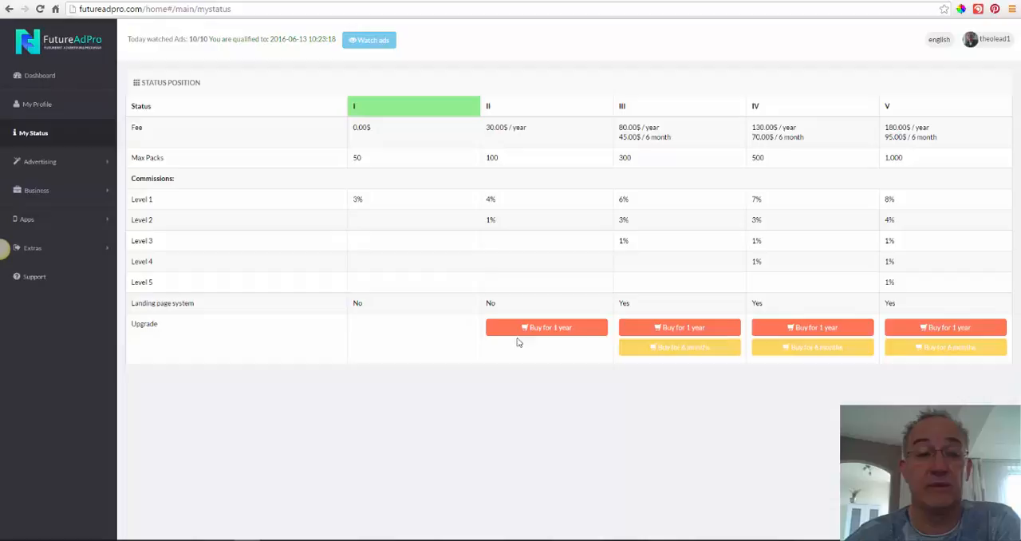
mouse_move(424, 163)
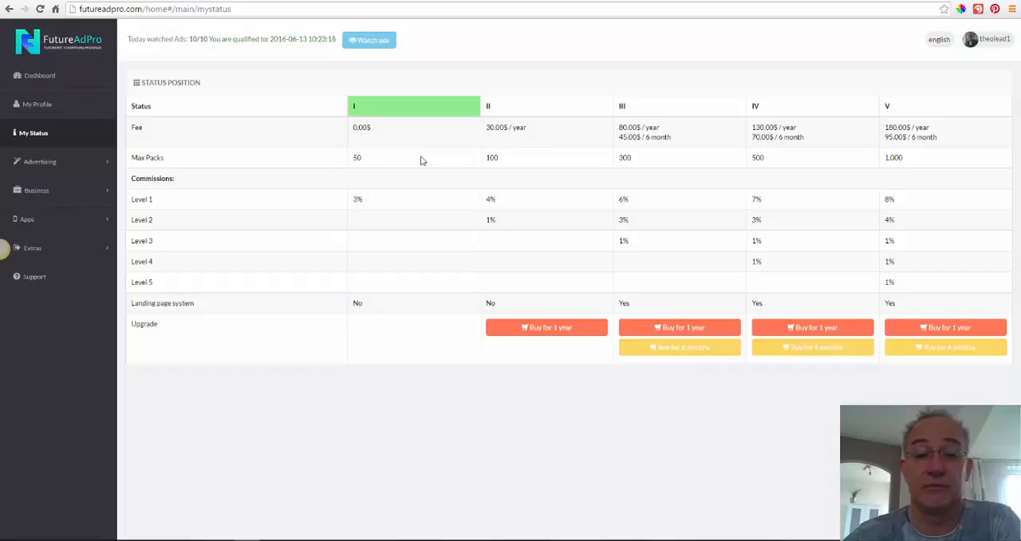
mouse_move(207, 120)
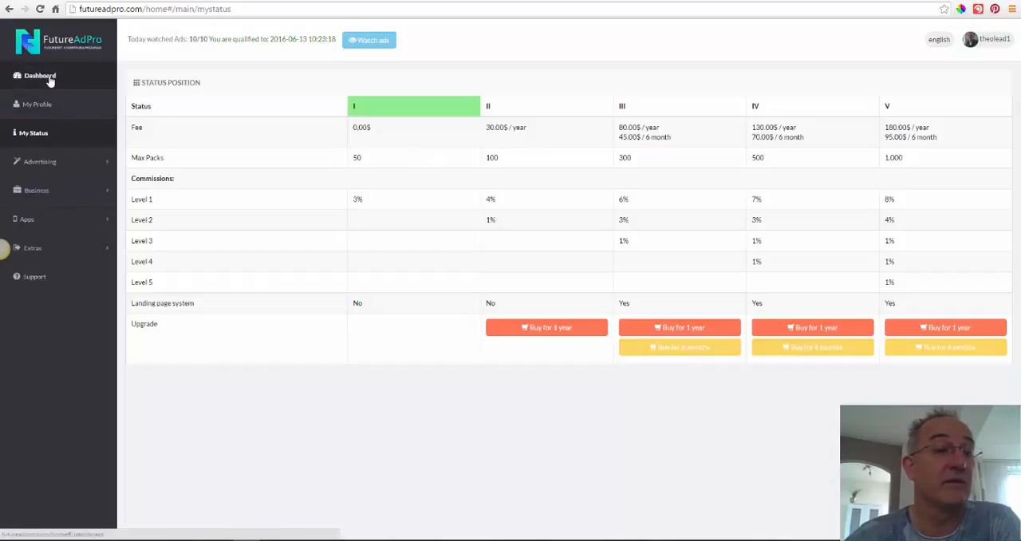
Step: Return to the dashboard after viewing the level I–V status position table
left_click(40, 75)
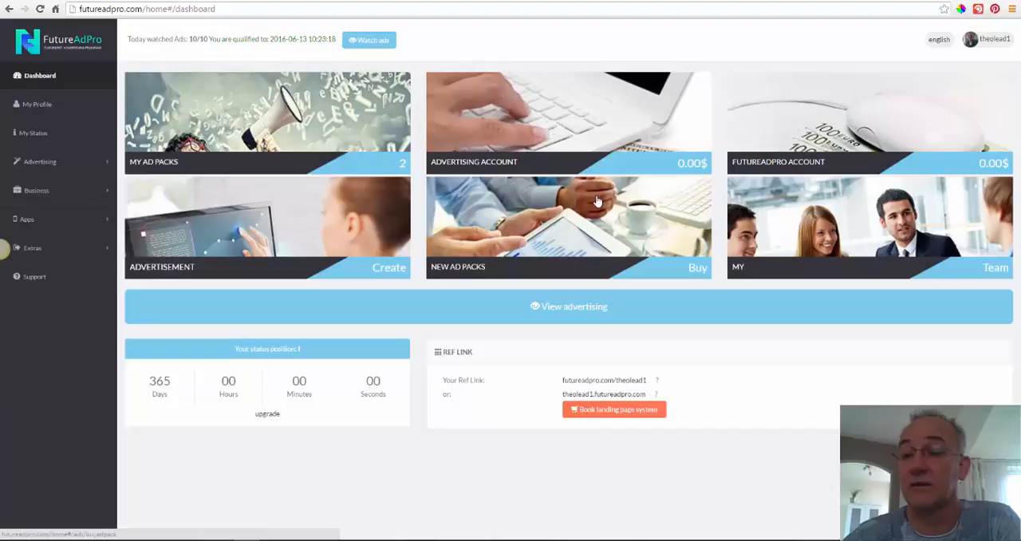
mouse_move(565, 221)
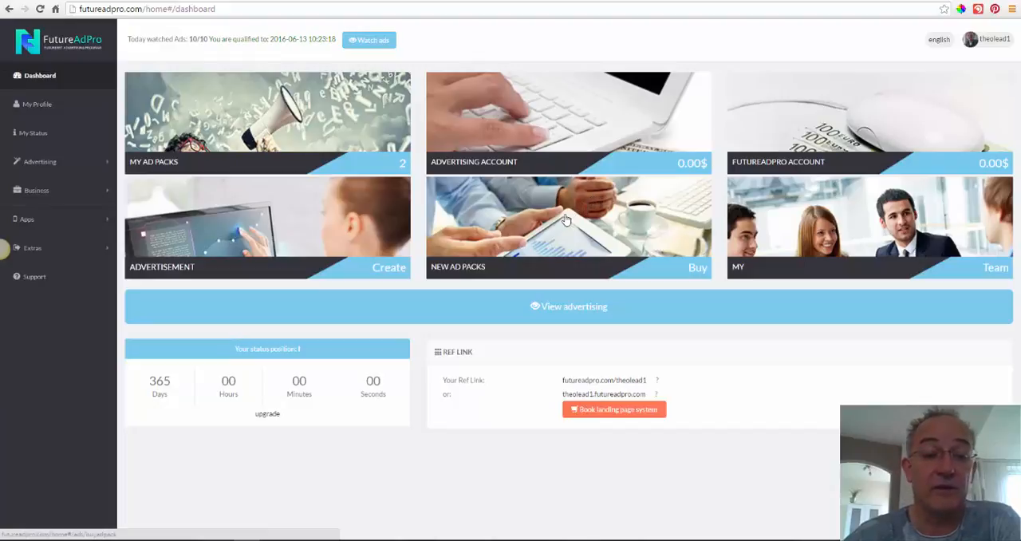
mouse_move(308, 255)
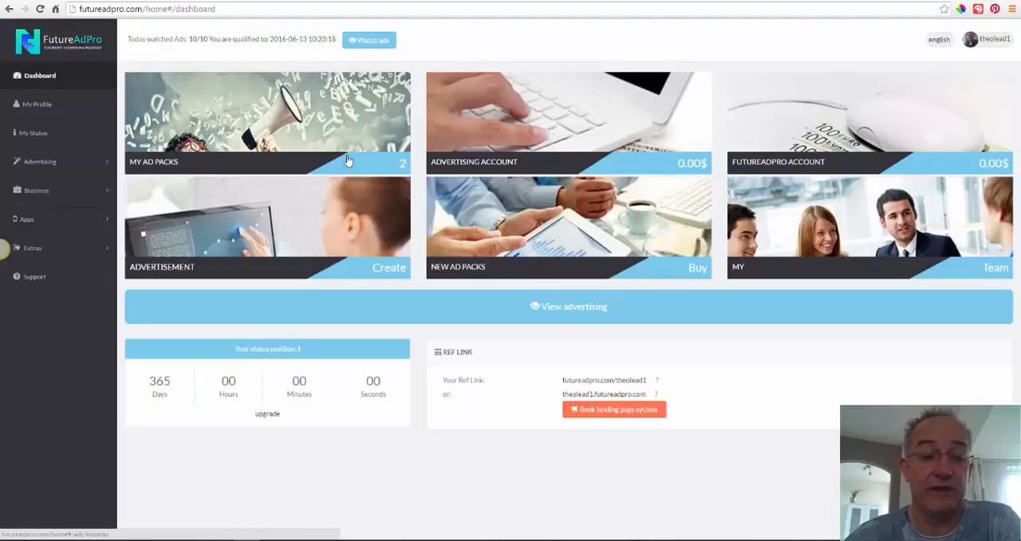
mouse_move(339, 174)
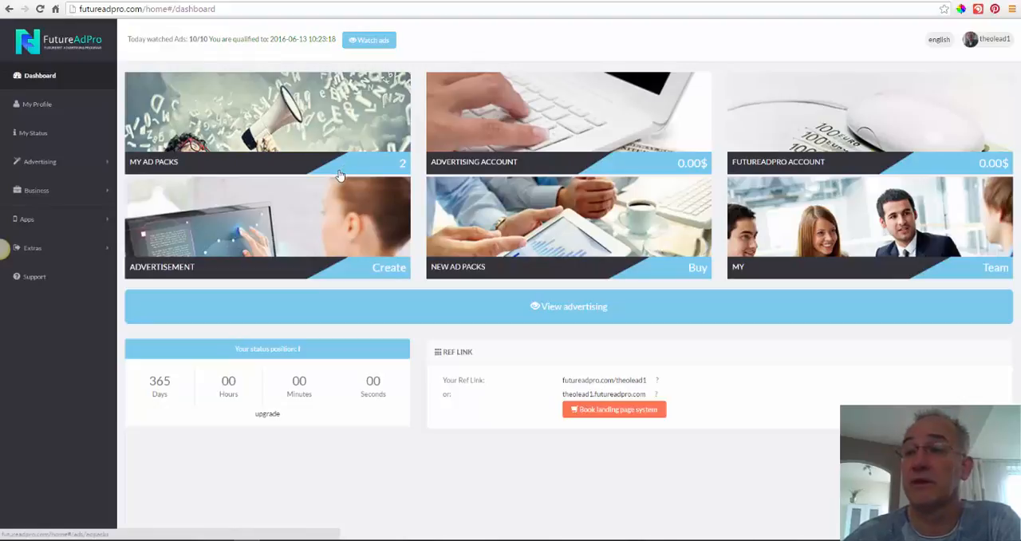
mouse_move(301, 152)
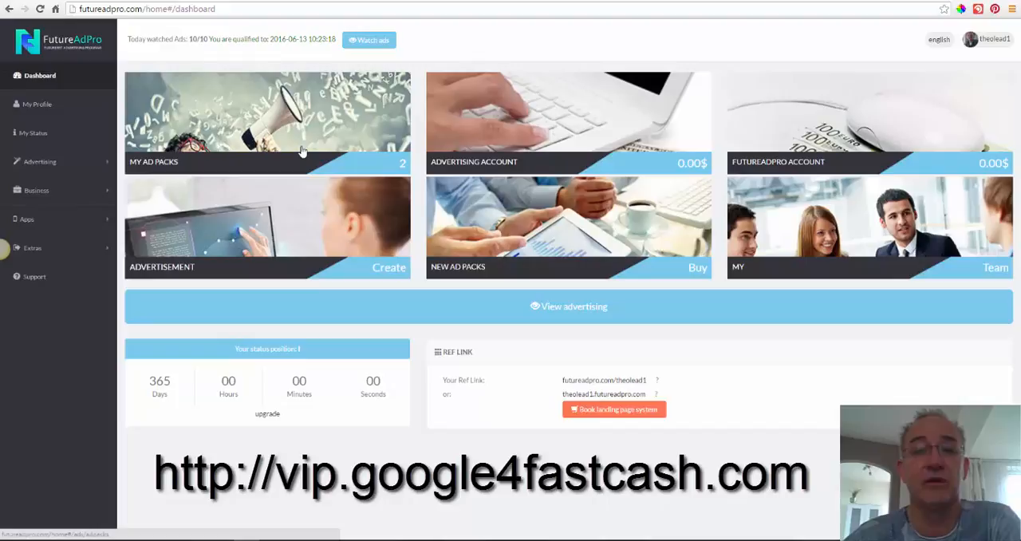
mouse_move(309, 48)
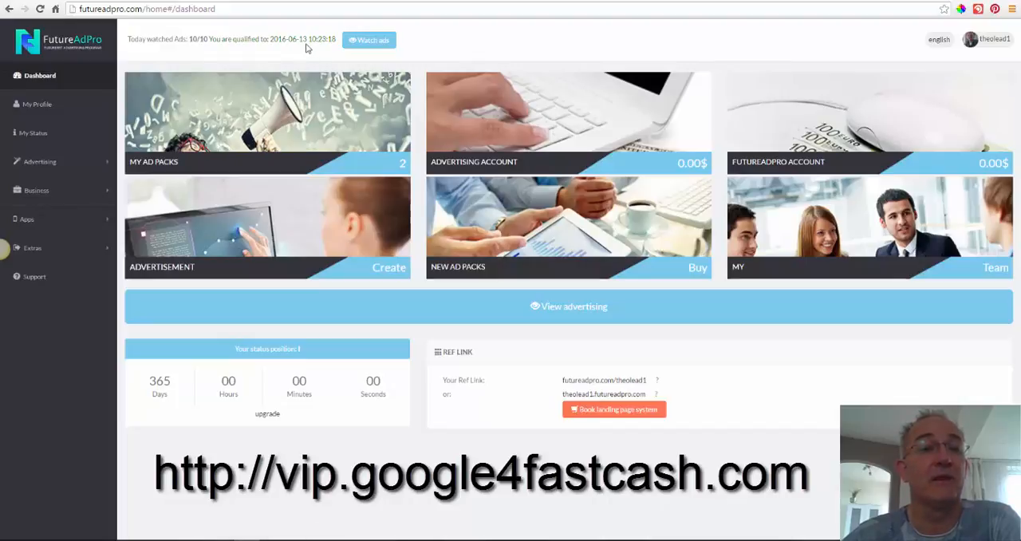